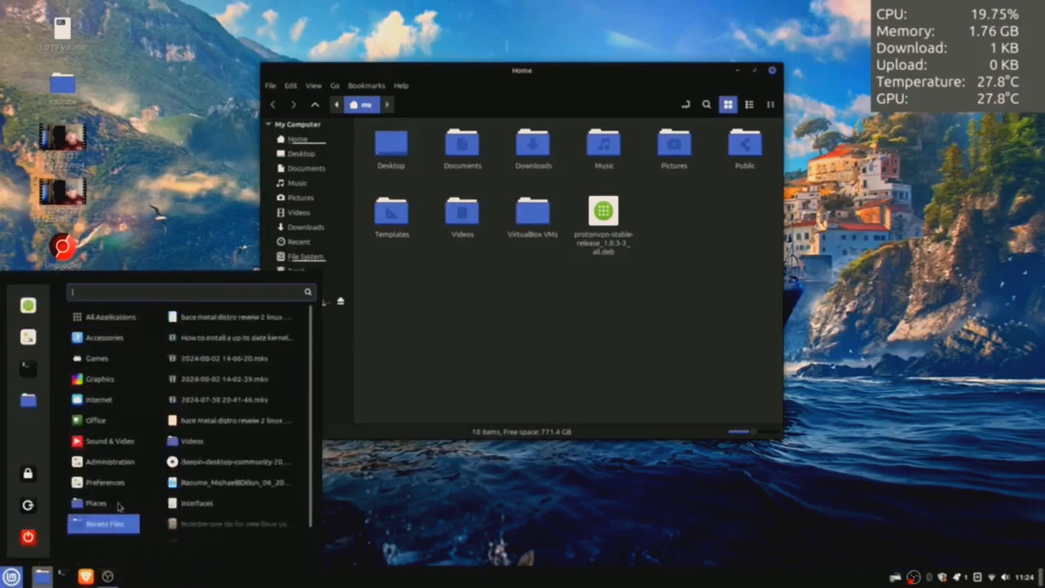
Step: Launch Software Manager from the Mint menu after browsing the Graphics category
click(98, 379)
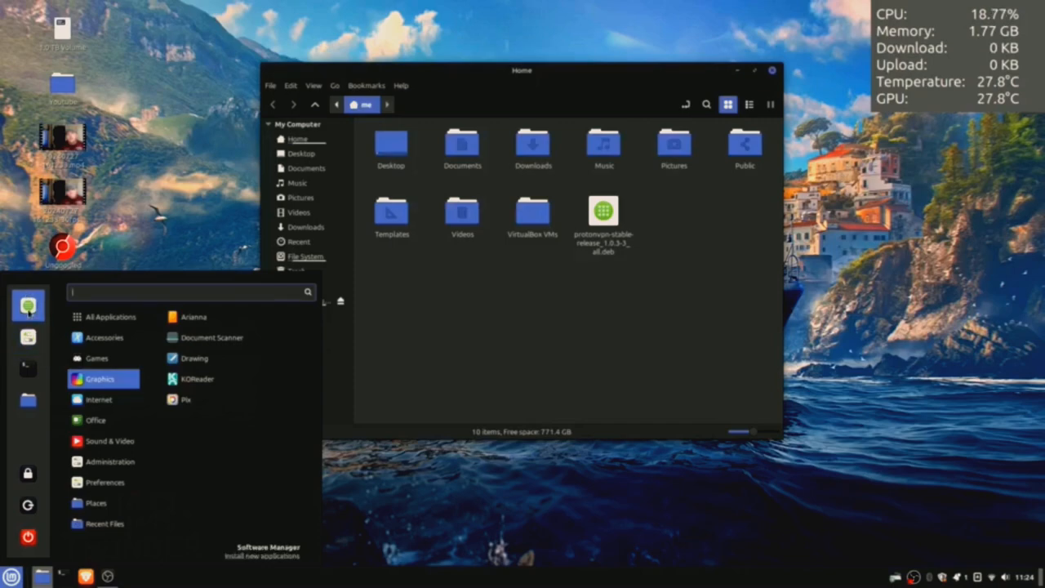
click(268, 547)
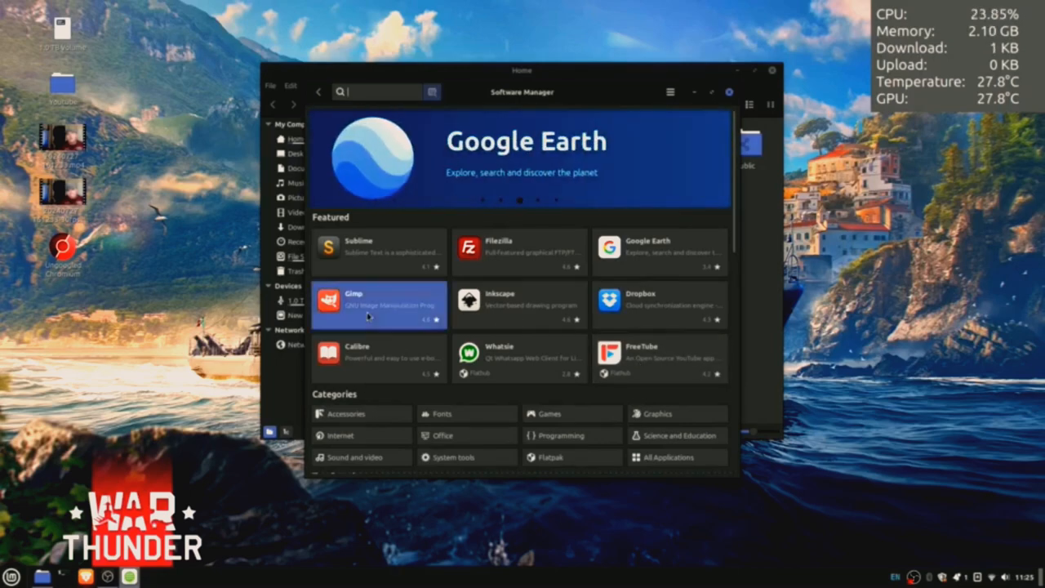
Step: Install the Flatpak (Flathub) version of GIMP, accepting its extra runtimes, and return to Featured
click(379, 305)
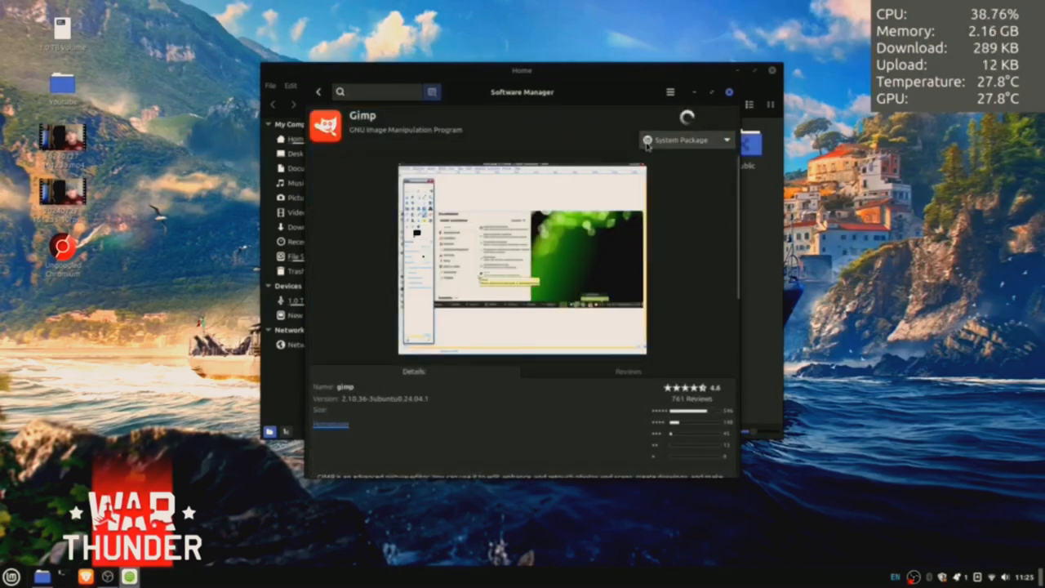
click(686, 141)
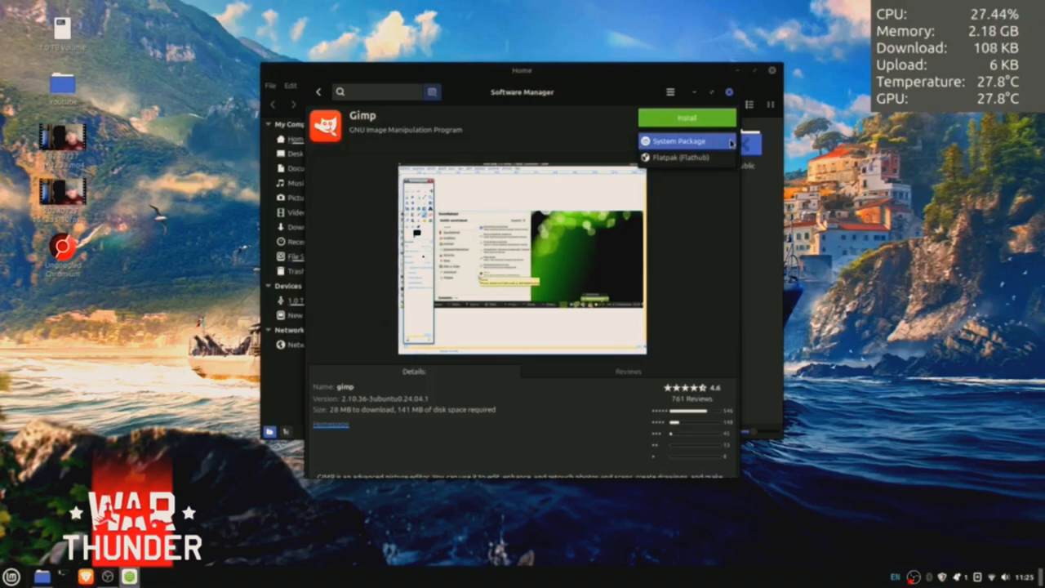
click(679, 157)
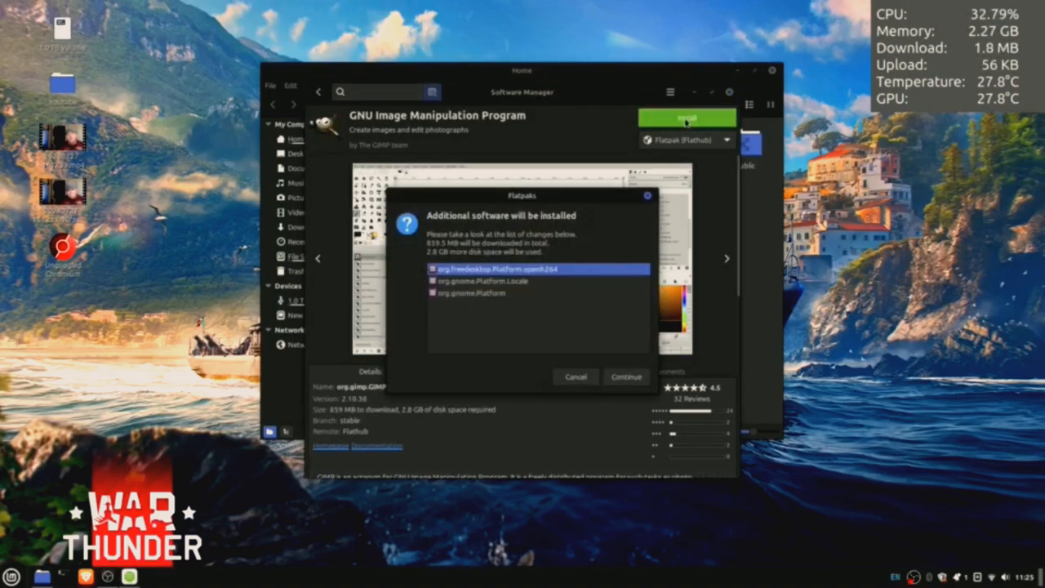
click(626, 375)
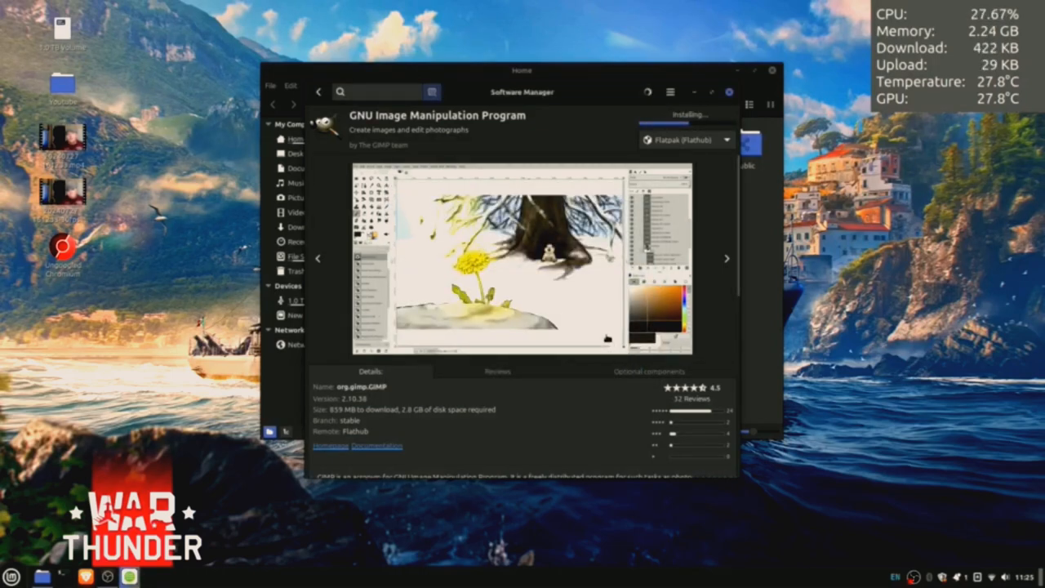
click(318, 91)
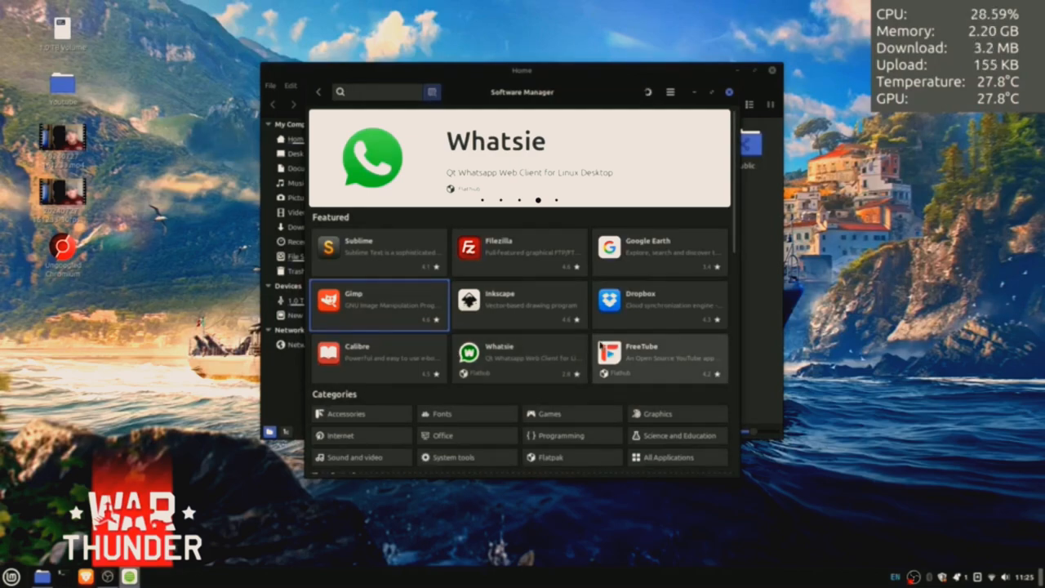
Step: Start installing FreeTube and return to the featured applications
click(640, 357)
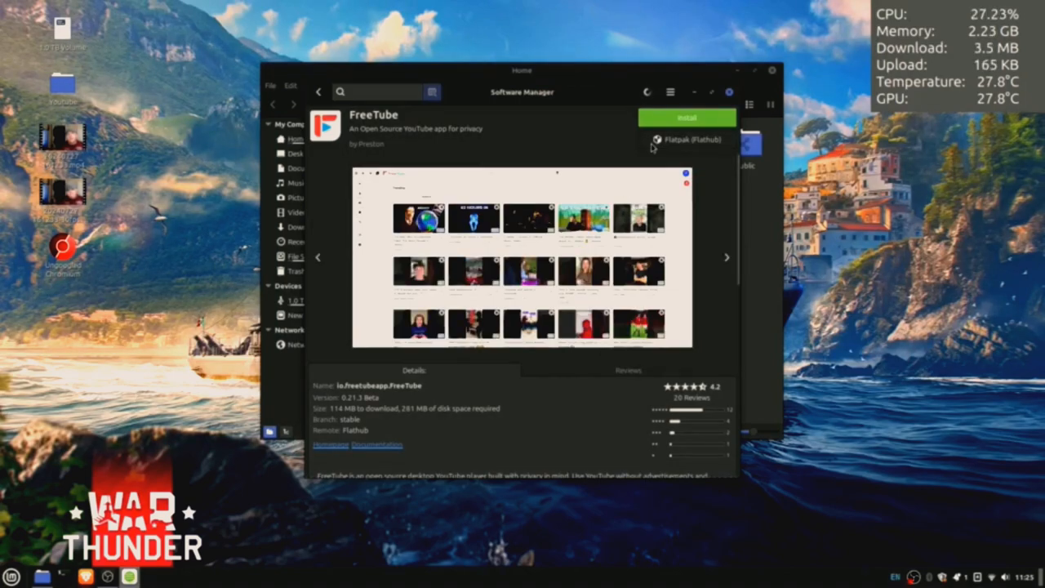
click(686, 118)
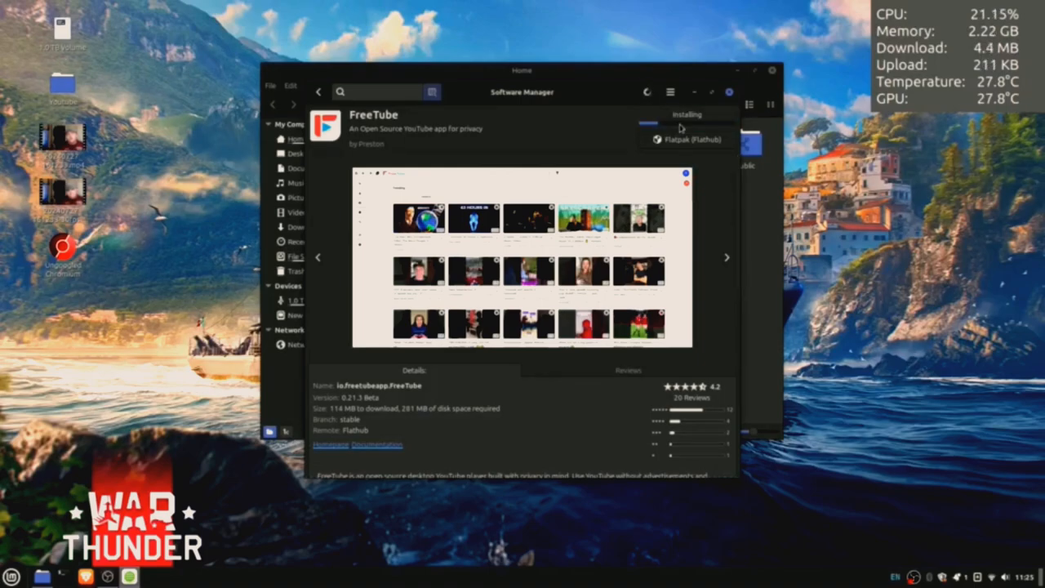
click(319, 91)
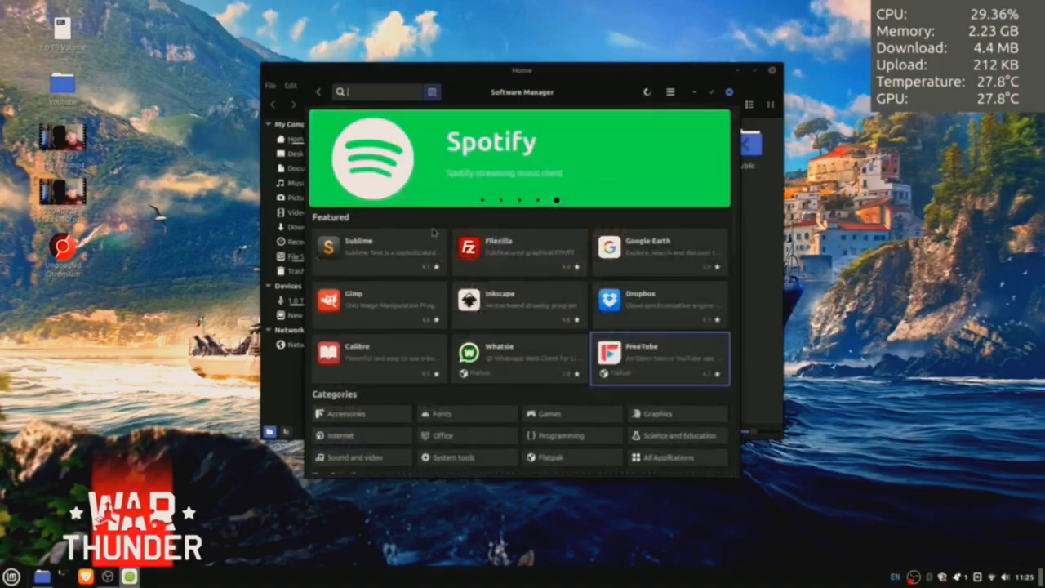
Step: Start installing Whatsie with its additional runtimes, then bring up System Settings
click(520, 359)
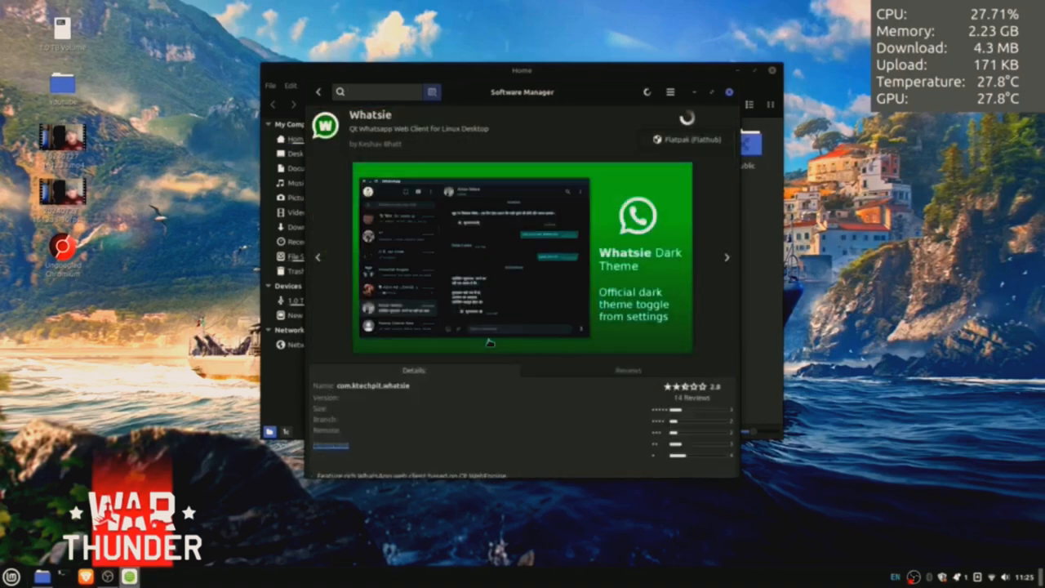
click(686, 118)
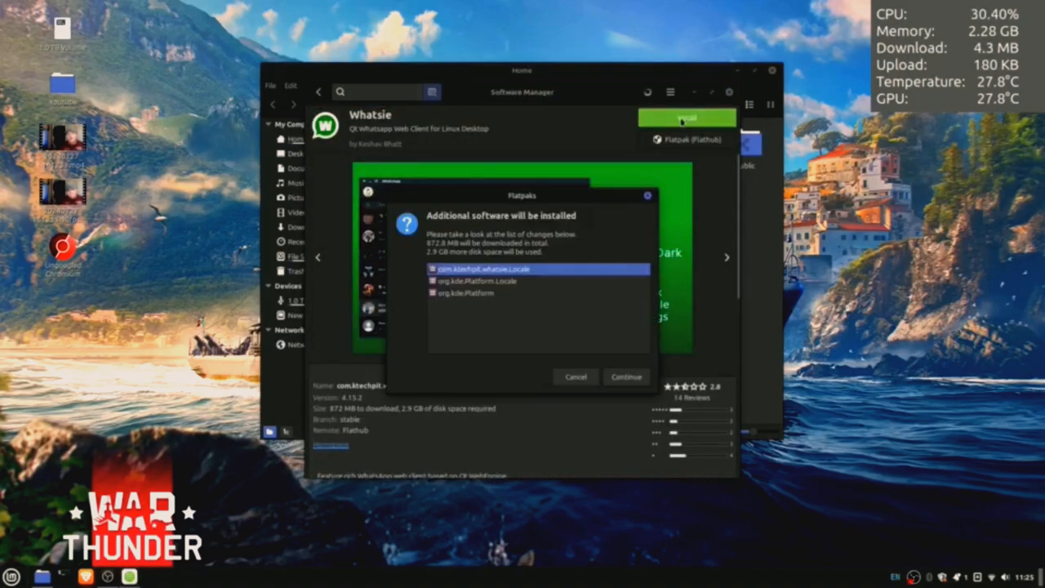
click(627, 376)
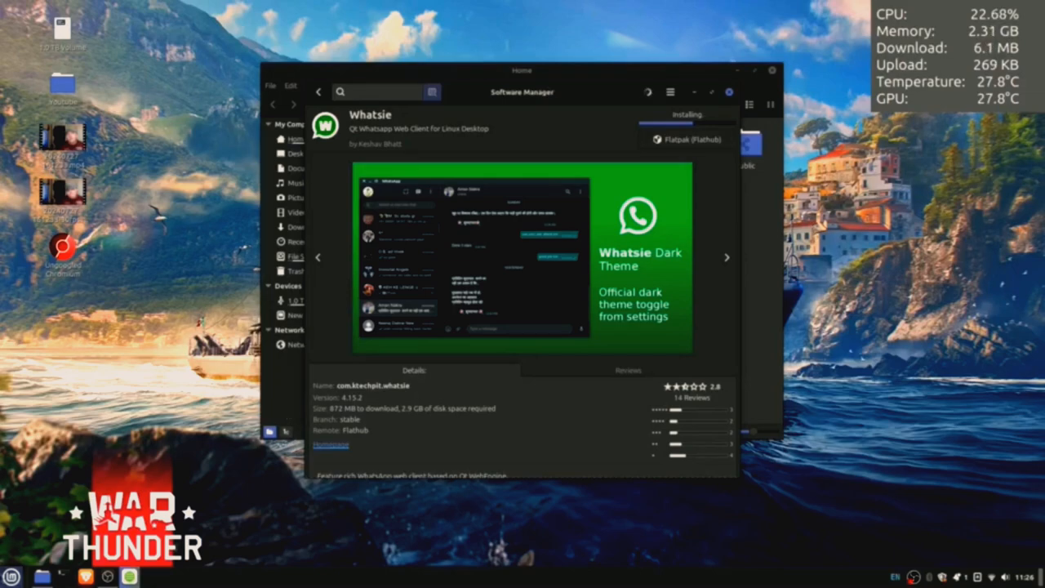
click(11, 578)
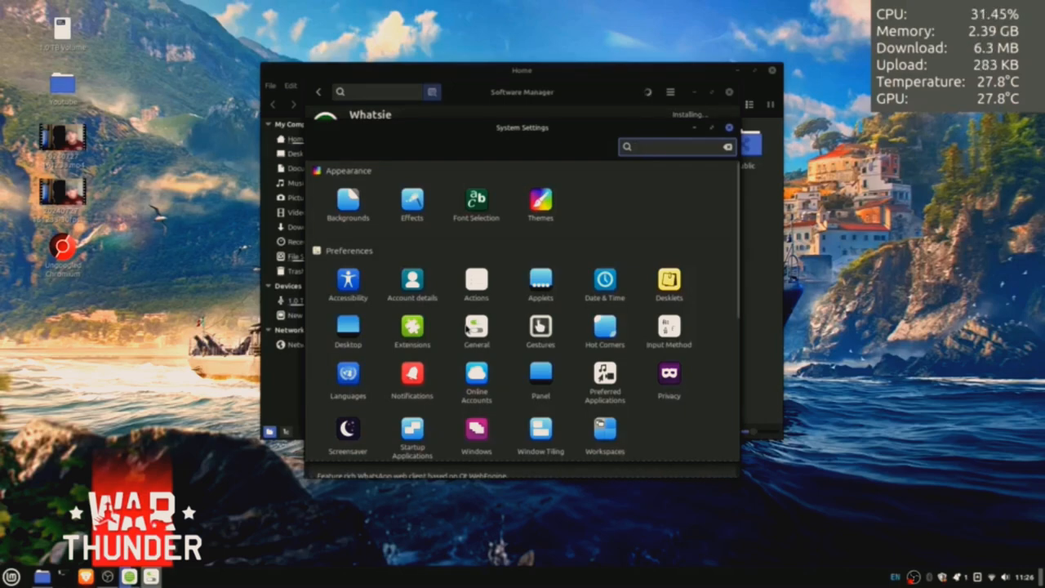
Step: In Themes settings, switch the icon theme to Yaru-olive-dark
click(541, 200)
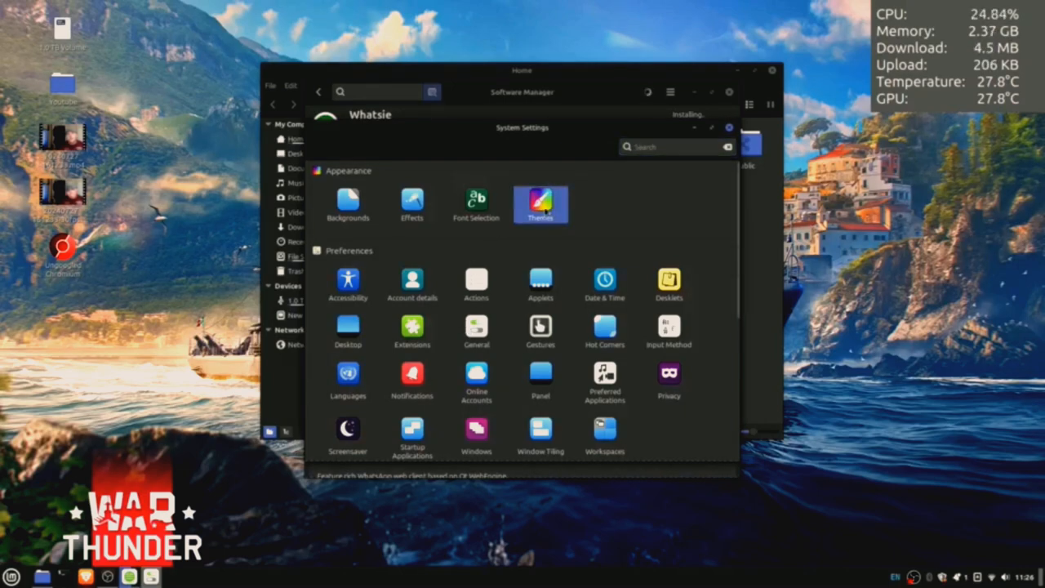
click(540, 205)
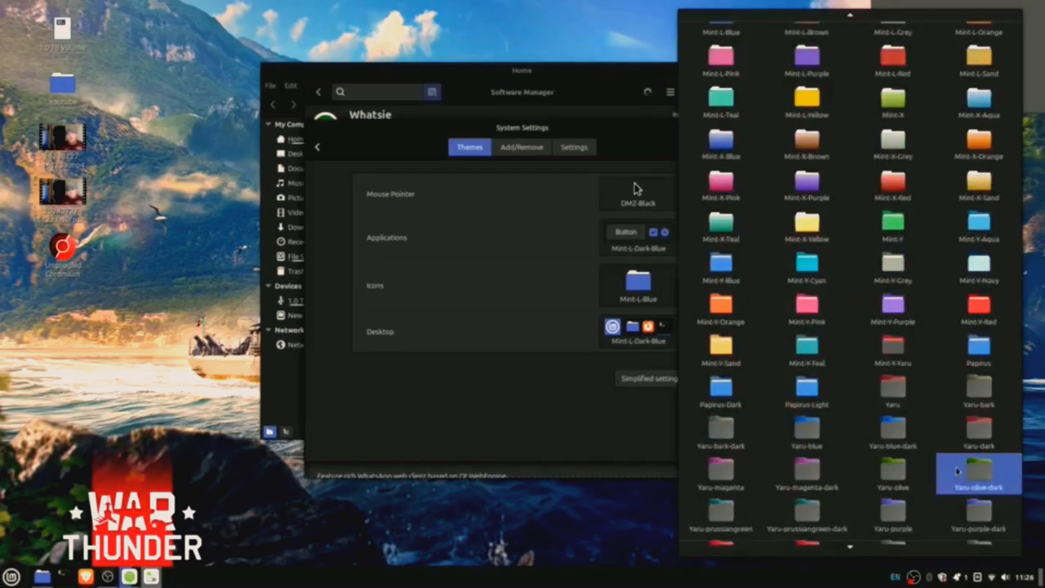
click(977, 474)
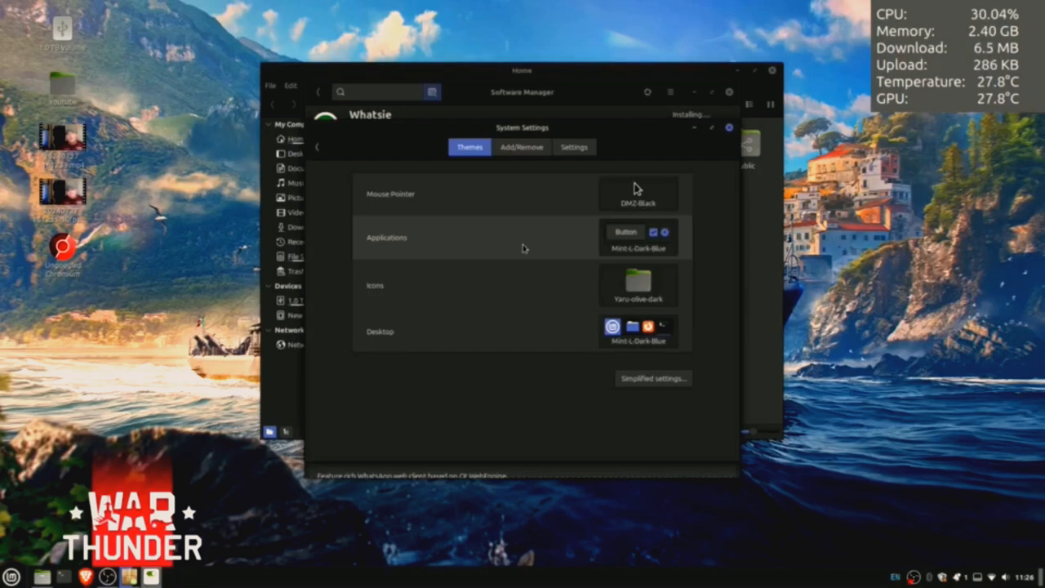
mouse_move(565, 246)
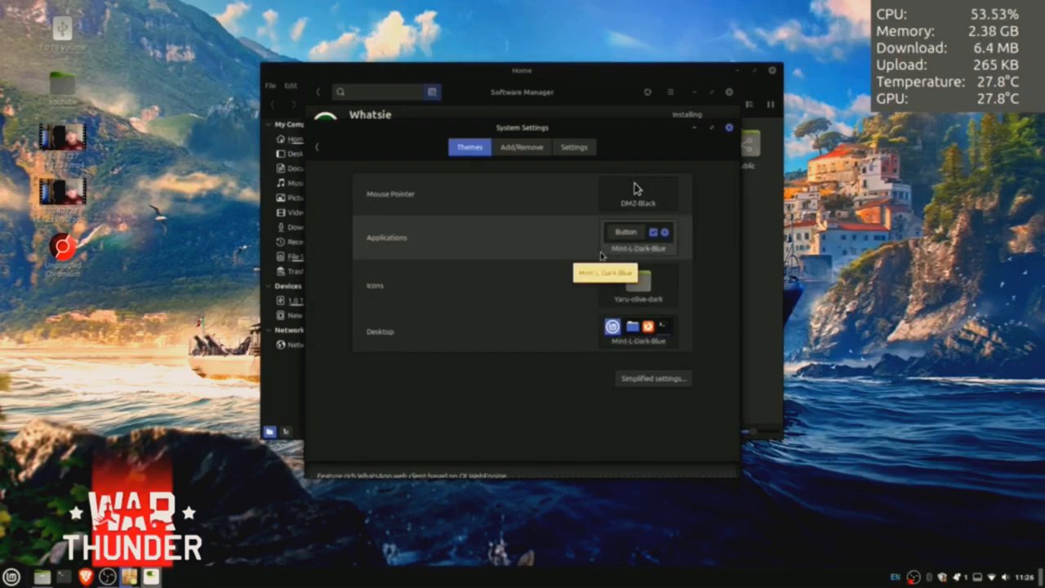
Step: Change the icon theme to Yaru-blue-dark and close the Themes window
click(640, 237)
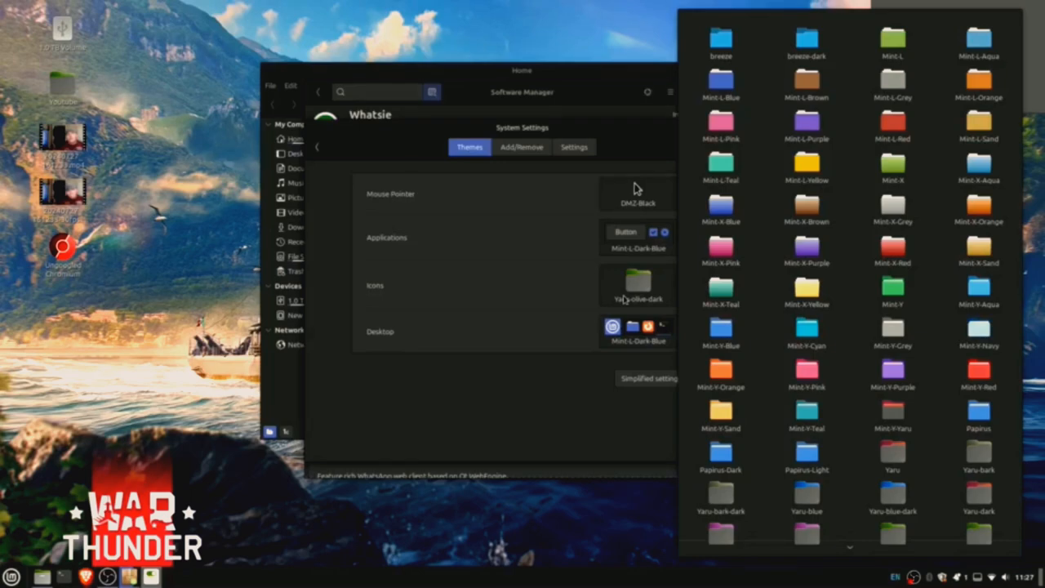
click(807, 290)
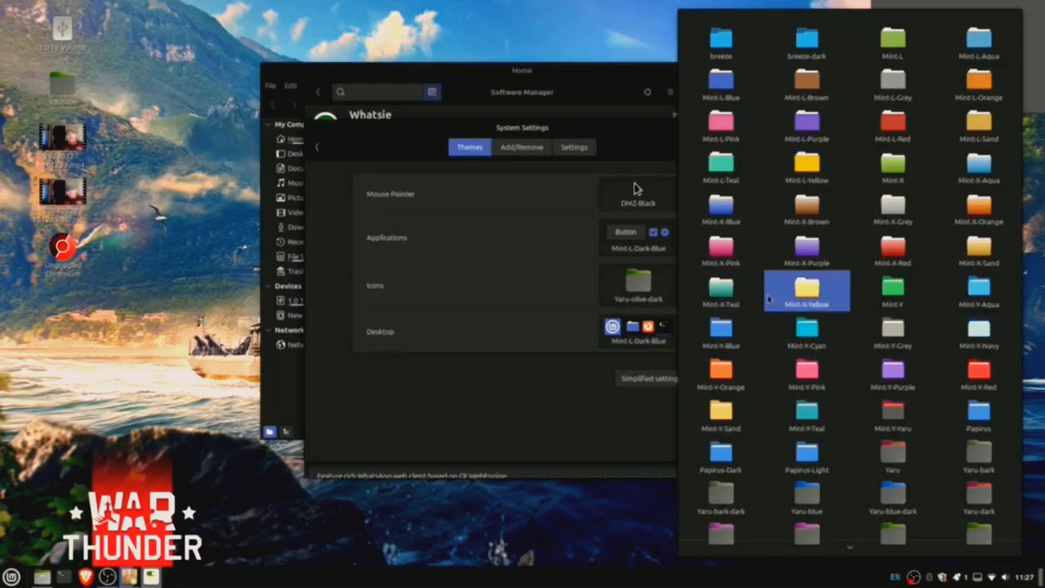
click(721, 81)
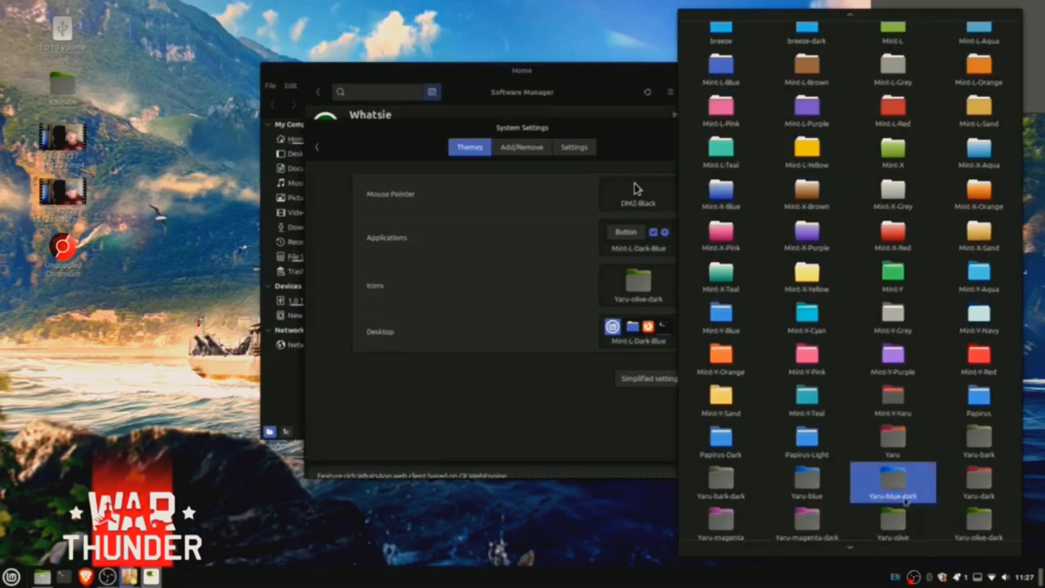
click(891, 482)
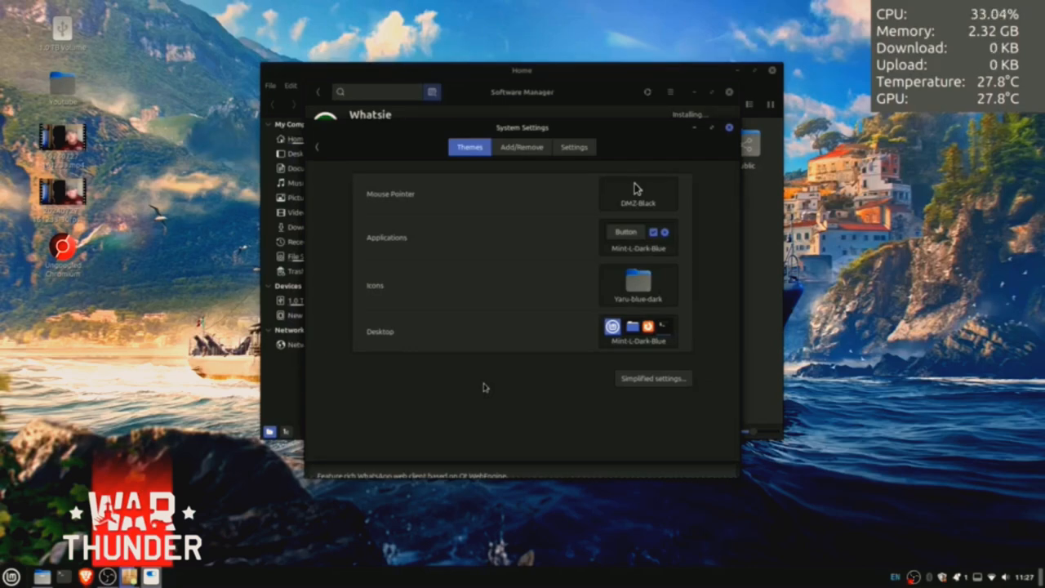
click(575, 146)
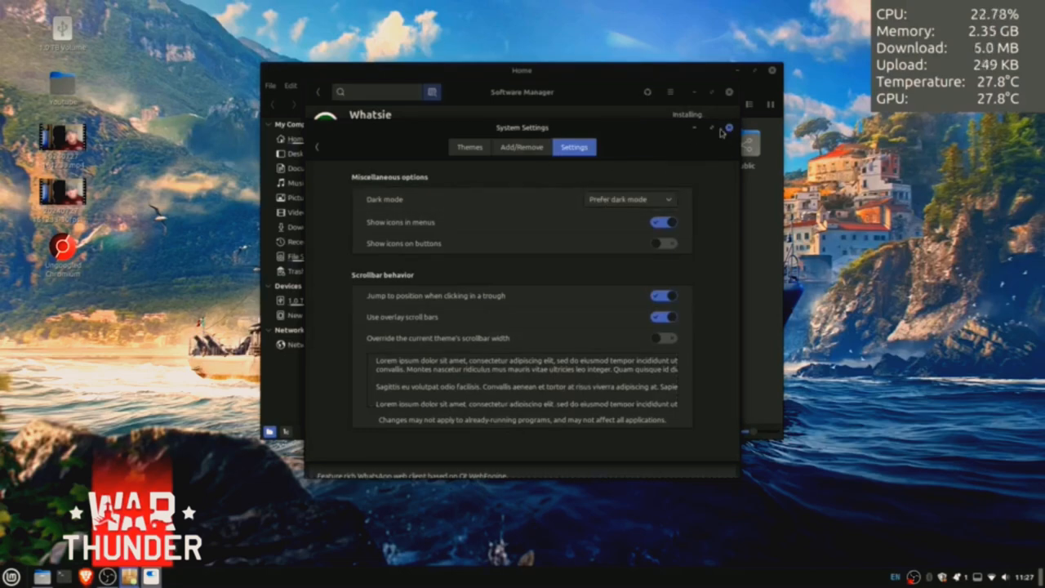
click(728, 127)
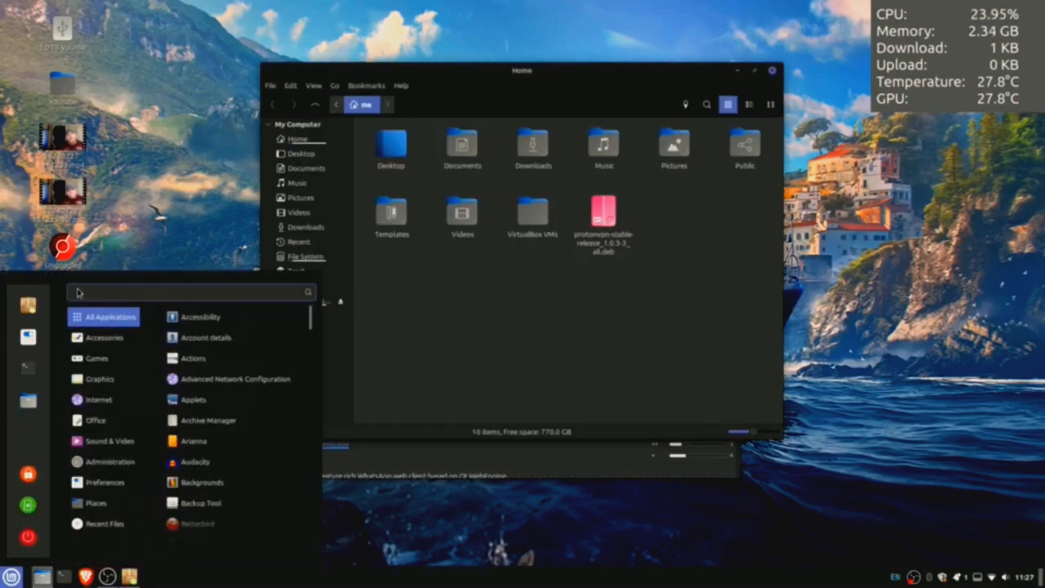
Step: Launch the Welcome Screen from a menu search and browse its First Steps page
text(weld)
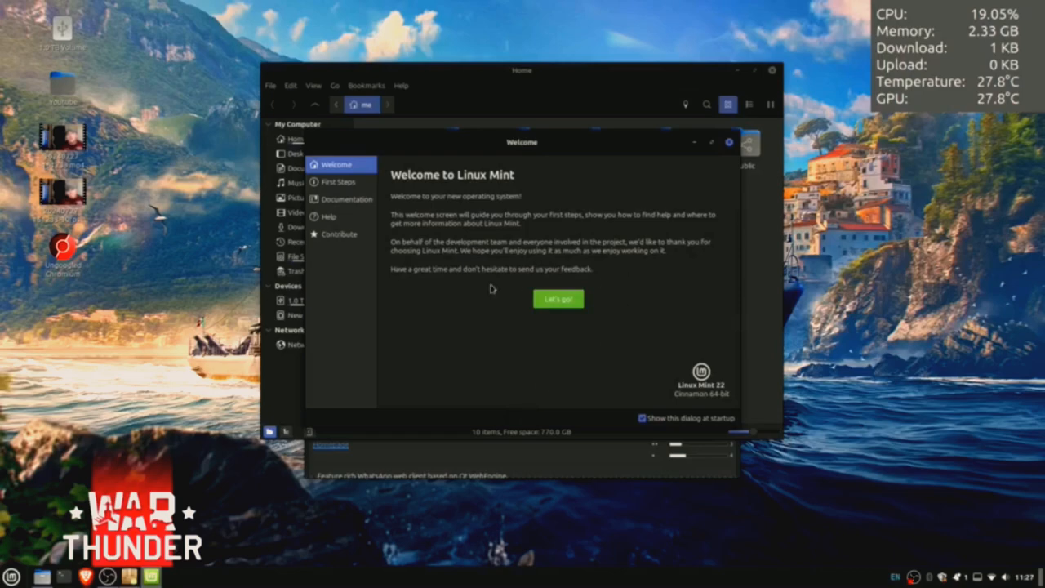
click(338, 181)
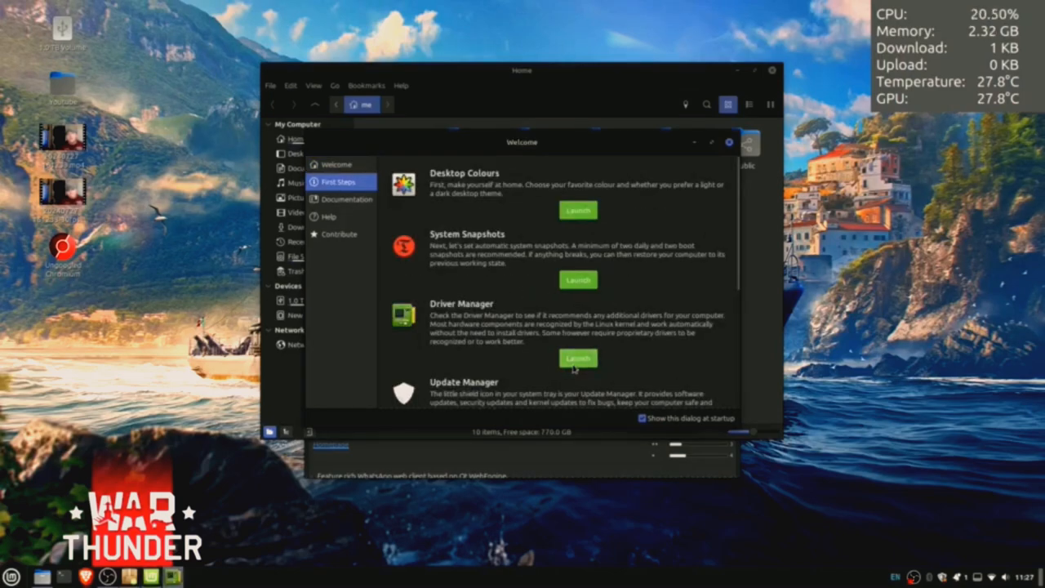
click(578, 360)
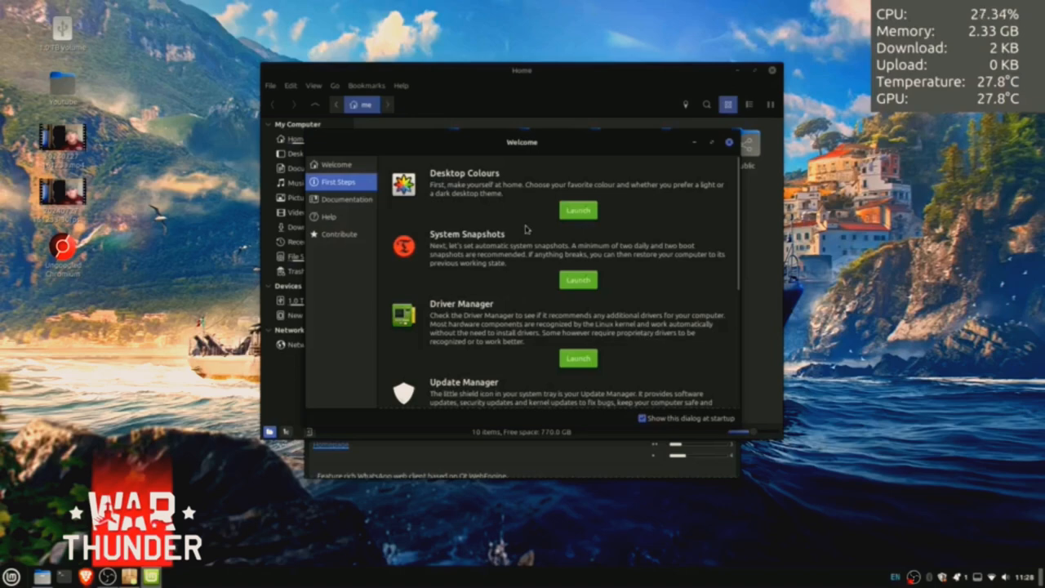
scroll(down, 3)
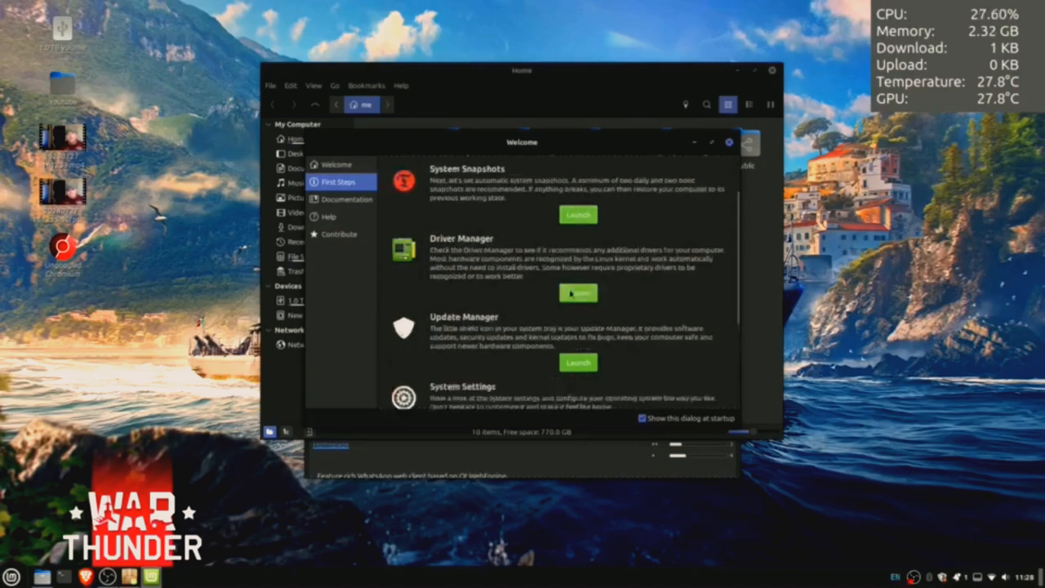
scroll(down, 3)
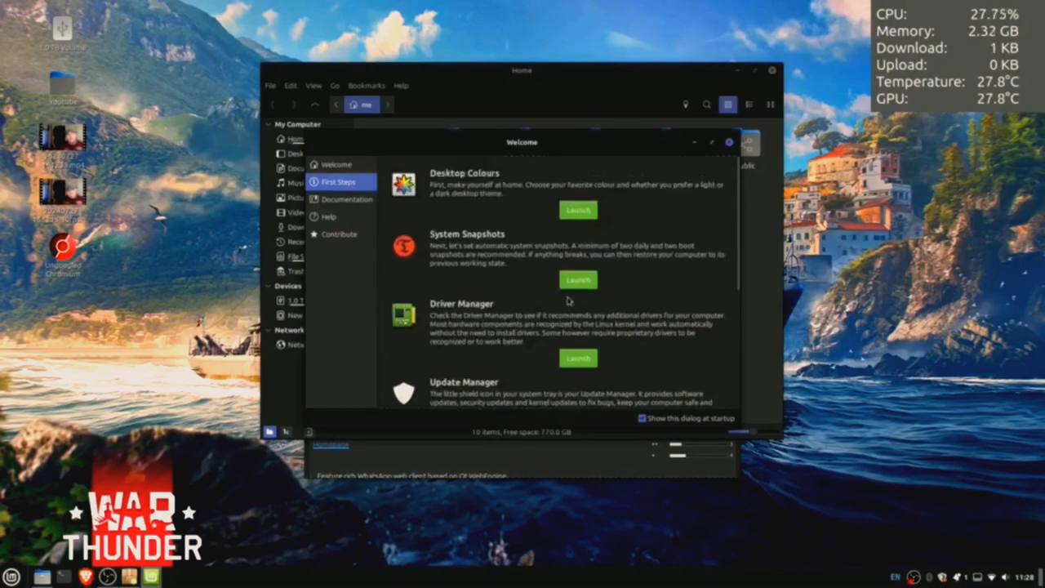
click(346, 199)
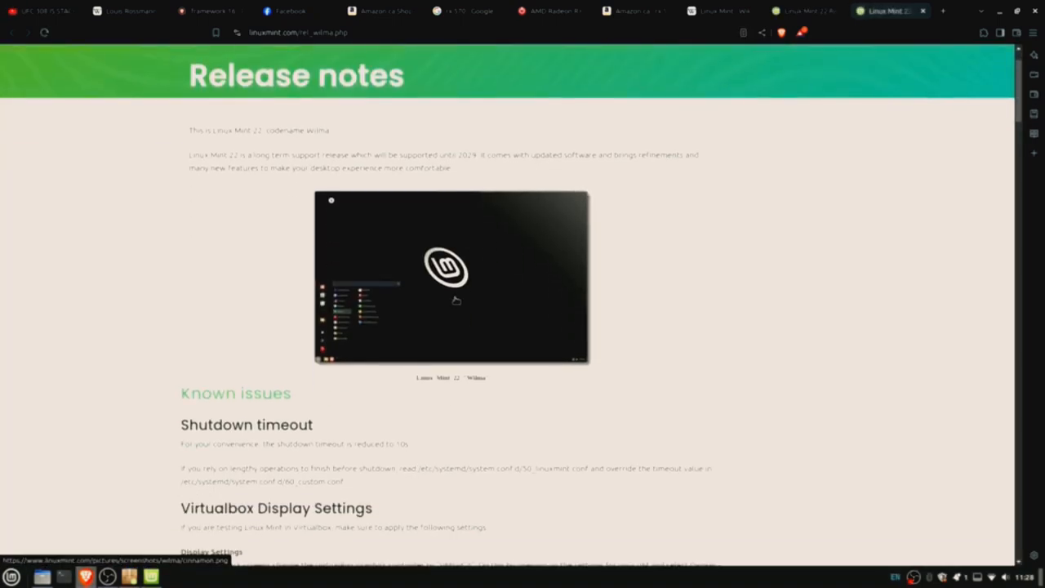
Step: Scroll the Linux Mint release notes from Known issues down to the Tips section
scroll(down, 3)
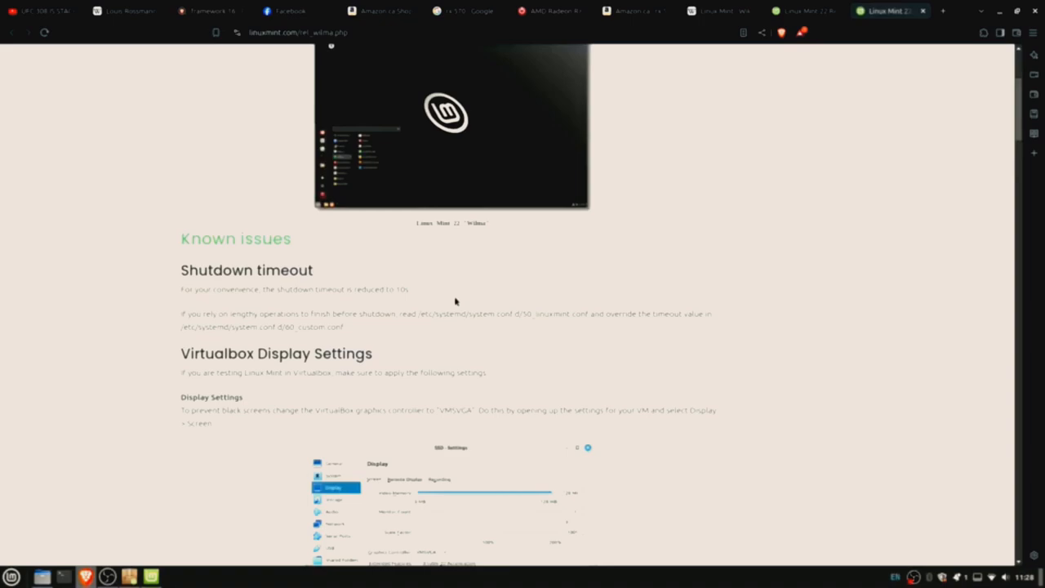
scroll(down, 3)
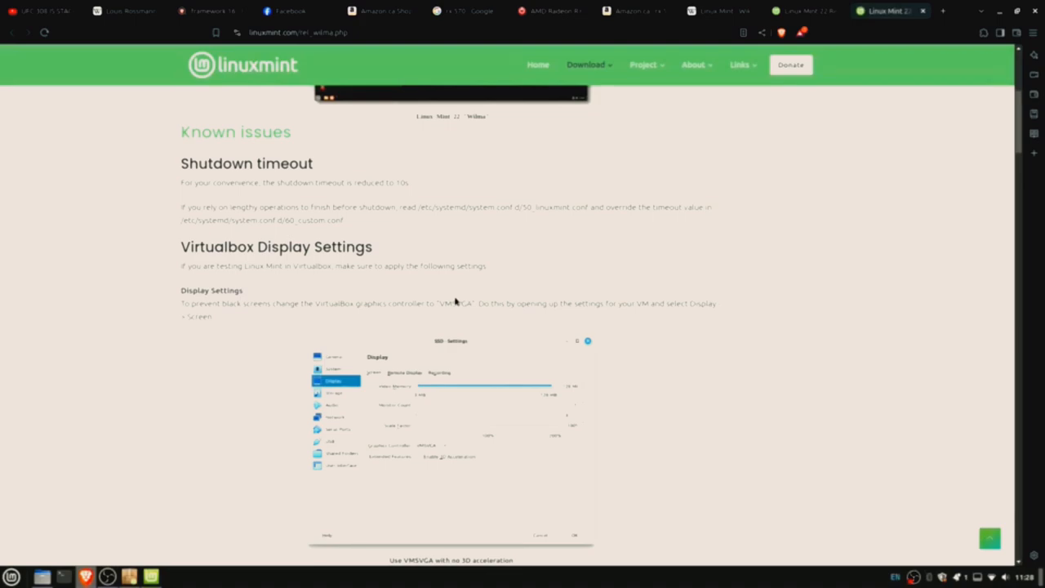
scroll(down, 3)
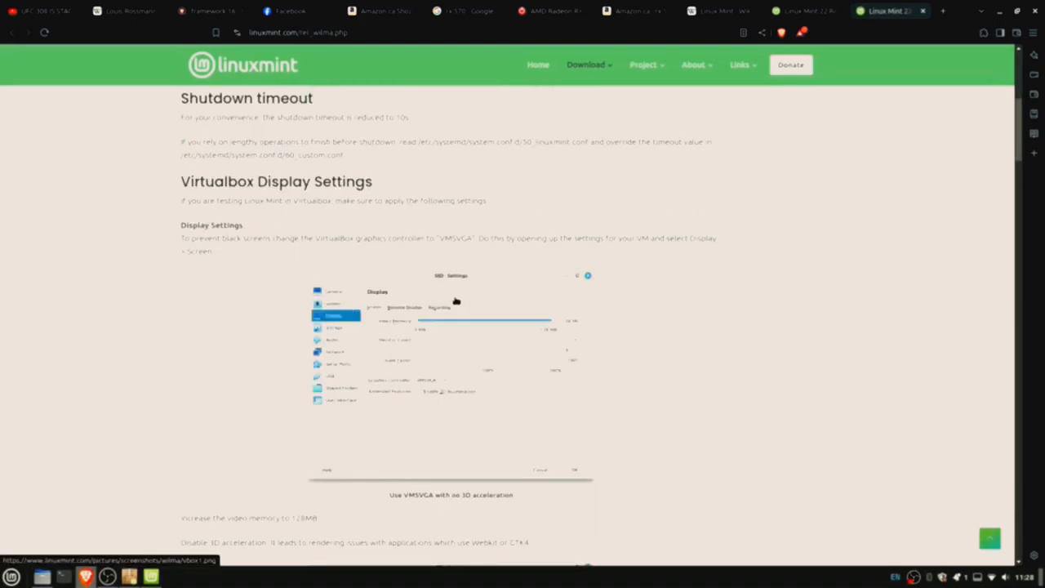
scroll(down, 3)
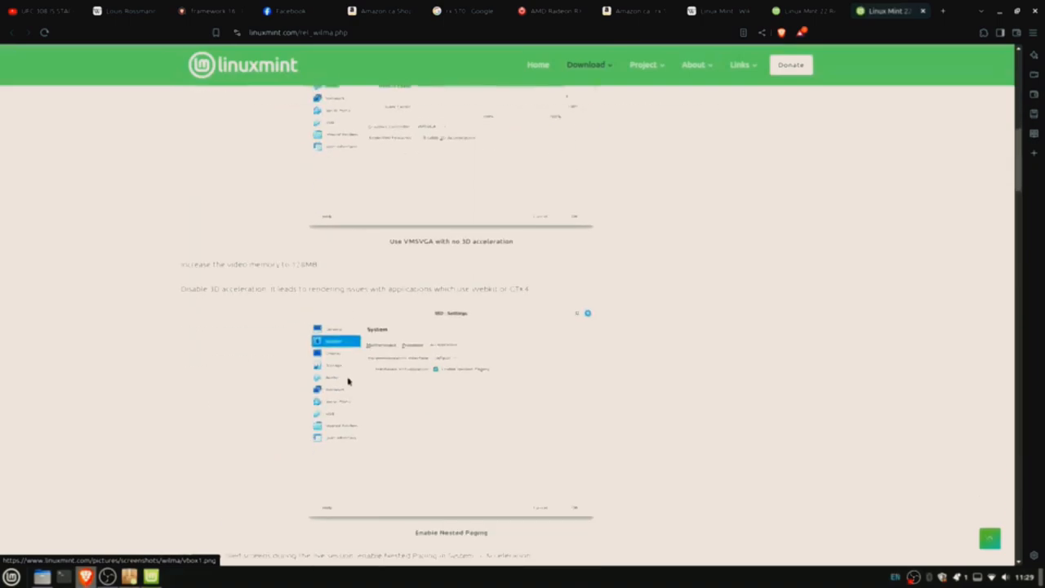
scroll(down, 3)
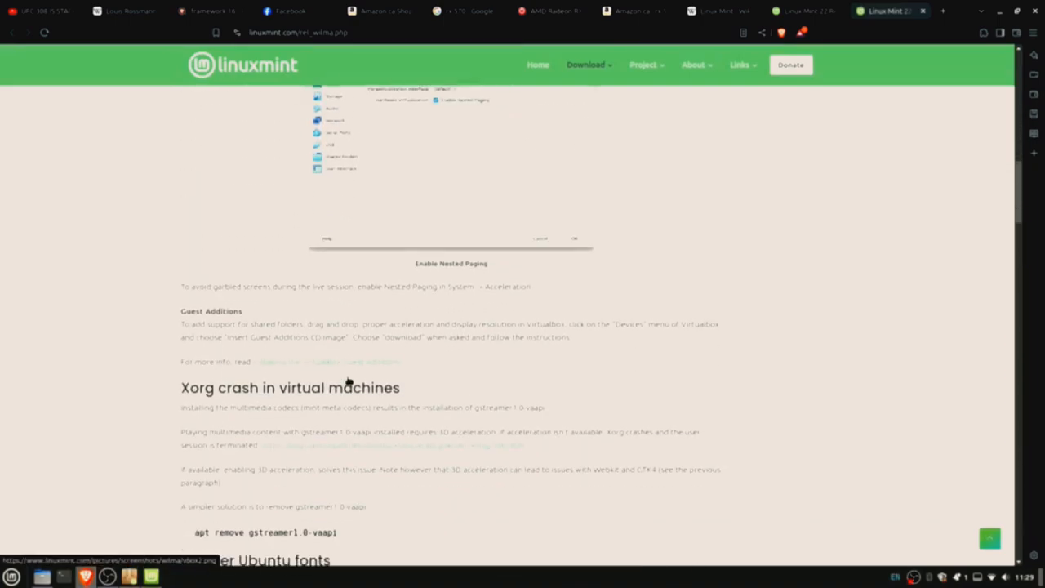
scroll(down, 3)
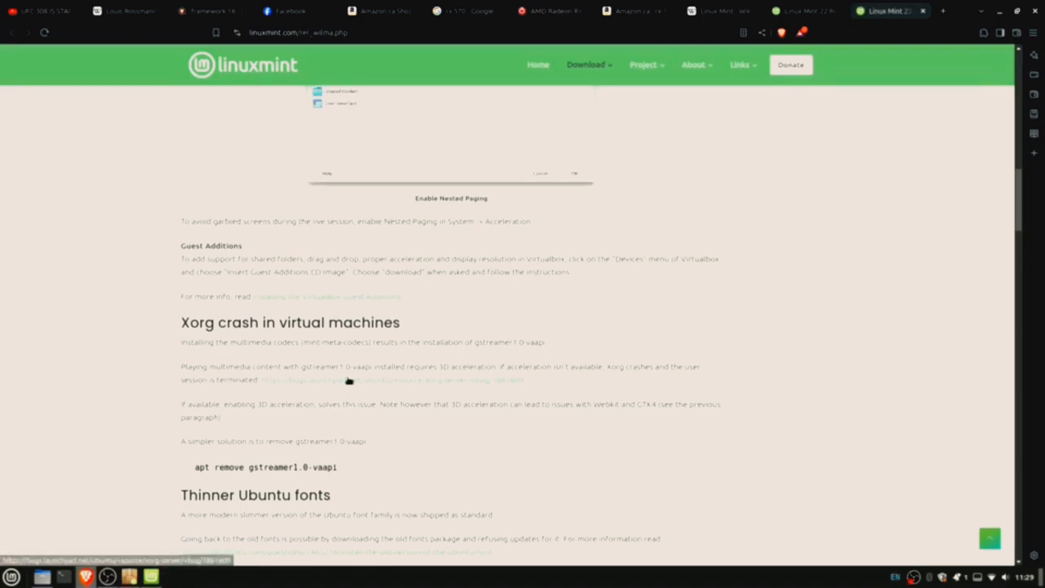
scroll(down, 3)
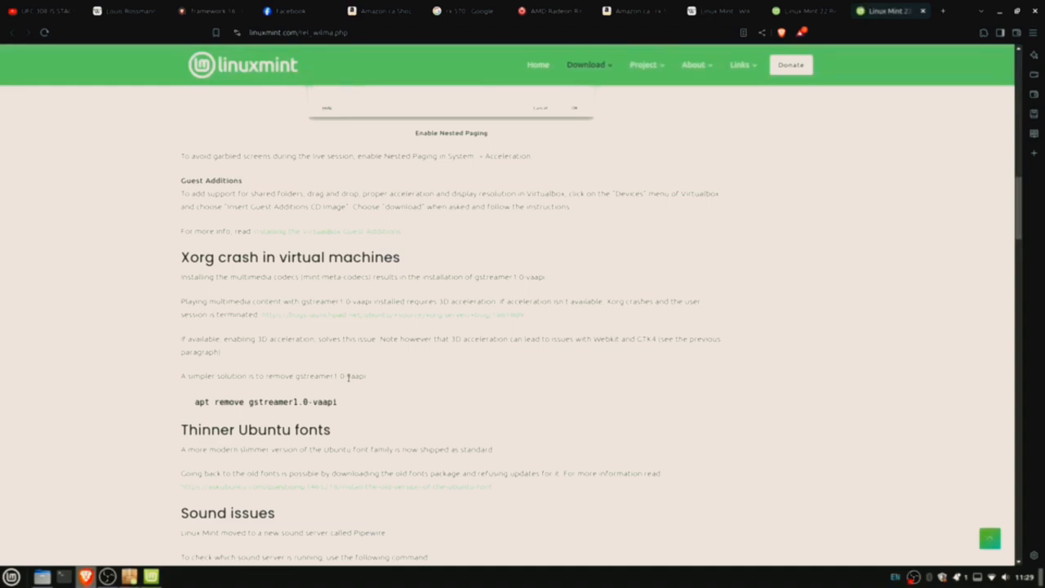
scroll(down, 3)
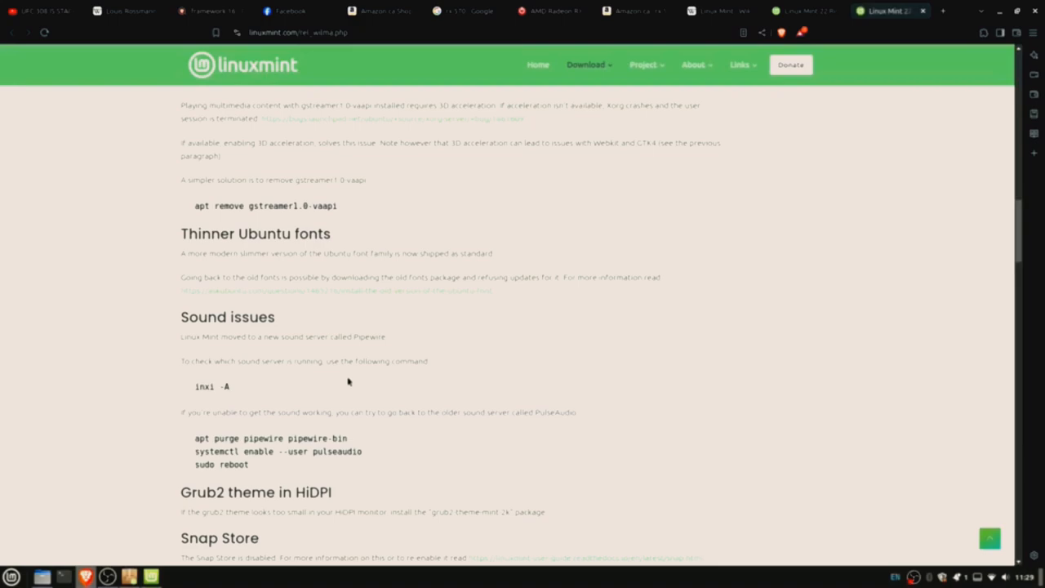
scroll(down, 3)
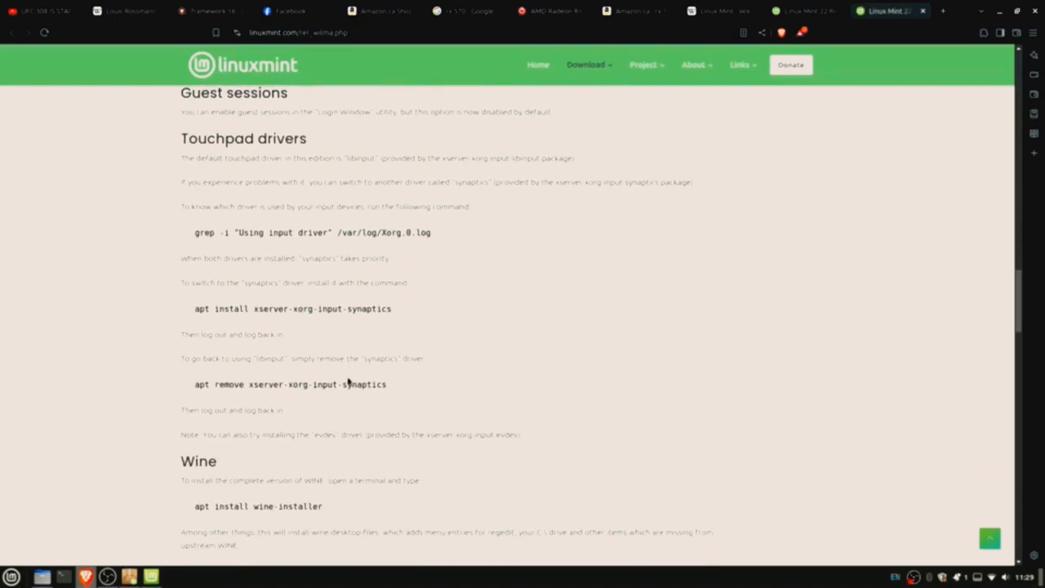
scroll(down, 3)
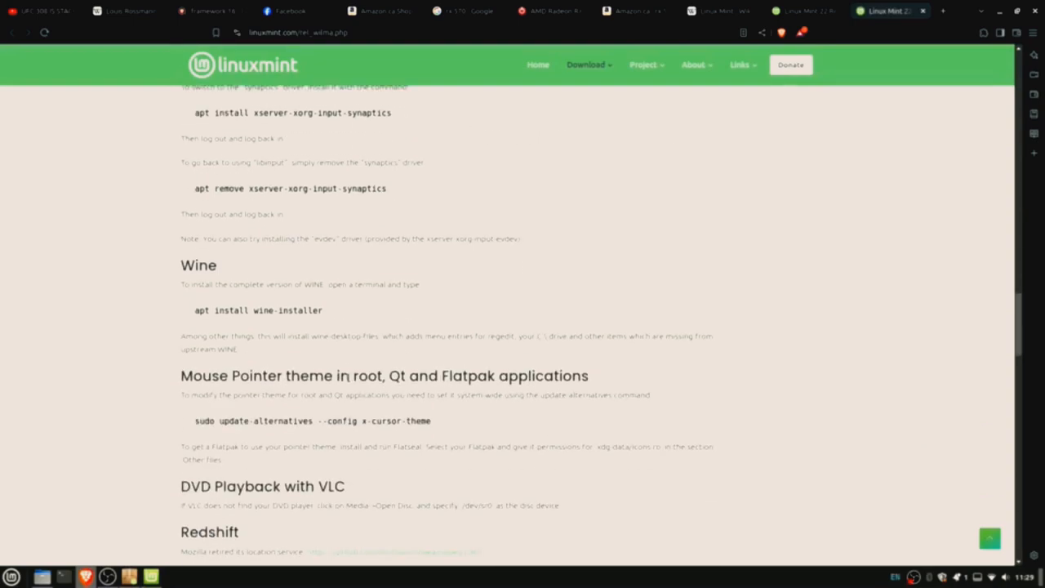
scroll(down, 3)
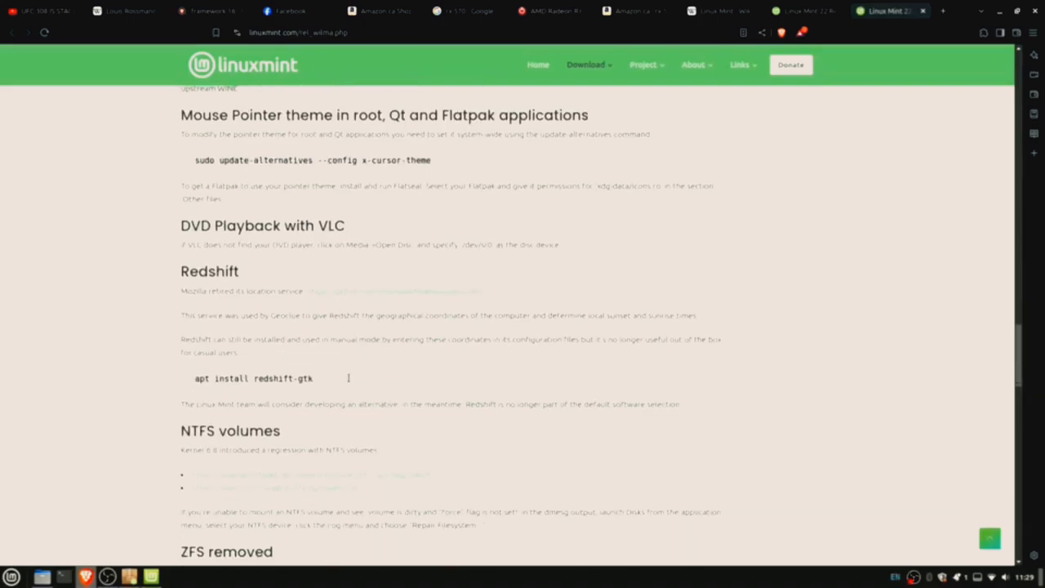
scroll(down, 3)
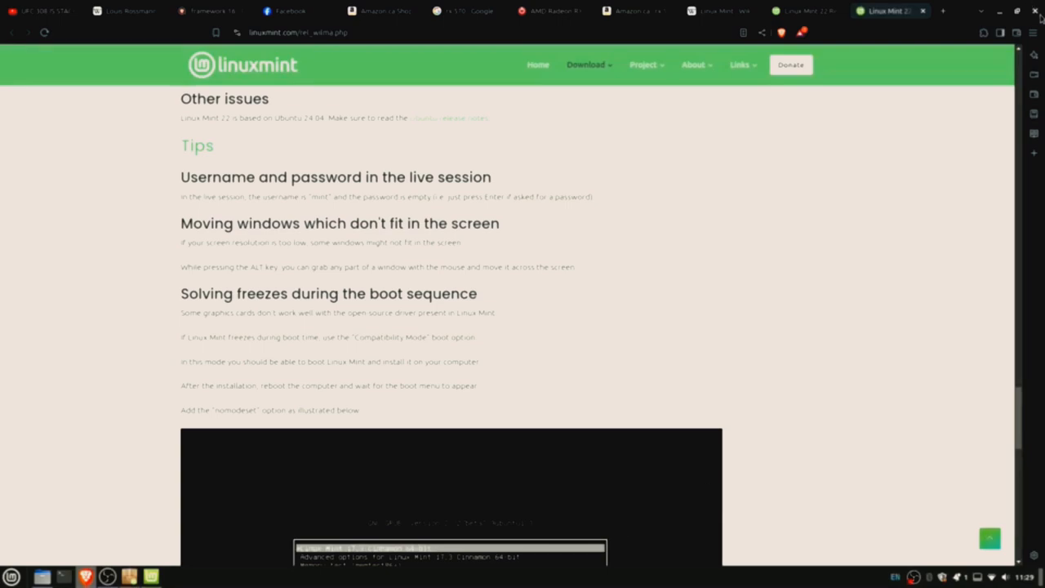
scroll(down, 3)
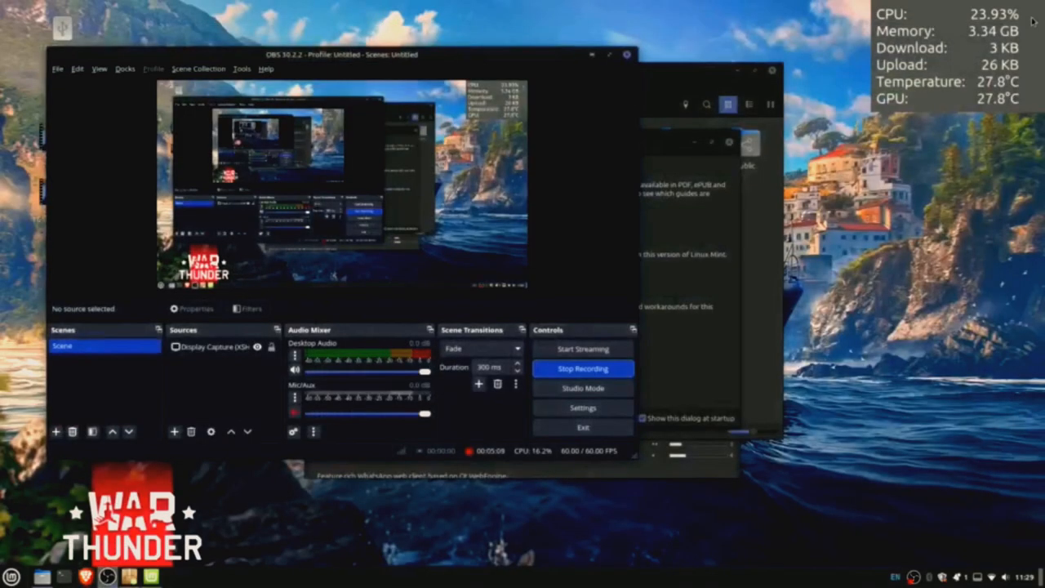
Step: List the Sound & Video applications in the Cinnamon menu
click(11, 578)
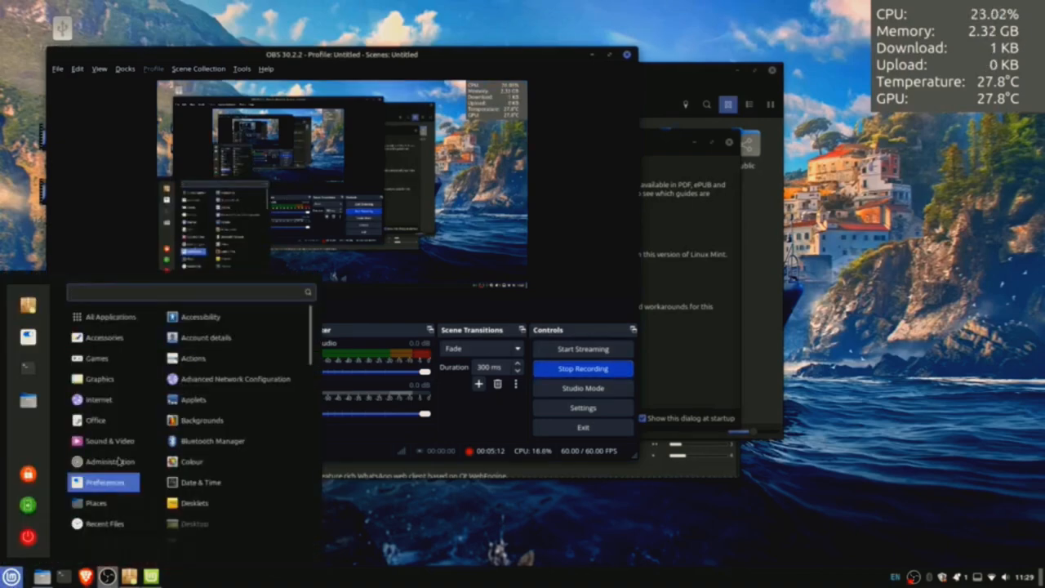
click(108, 441)
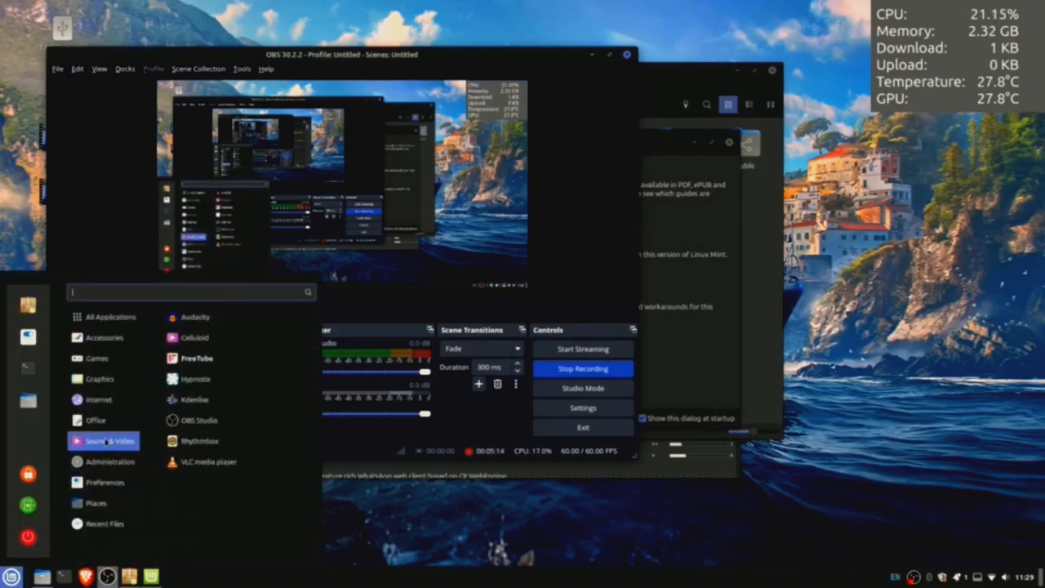
mouse_move(200, 420)
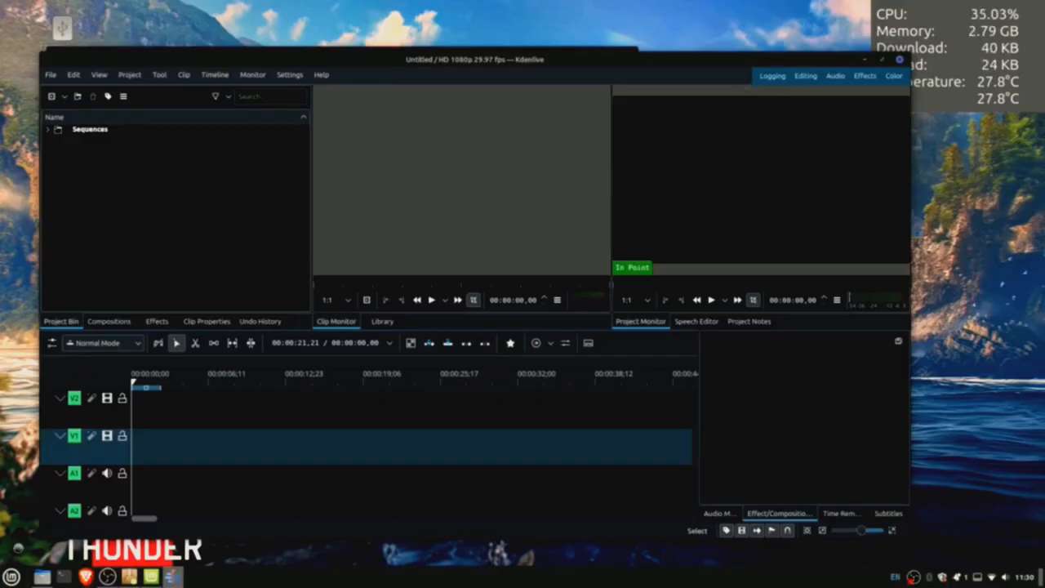
Step: Browse the Internet category and Places, then open the Home folder in Nemo
click(11, 578)
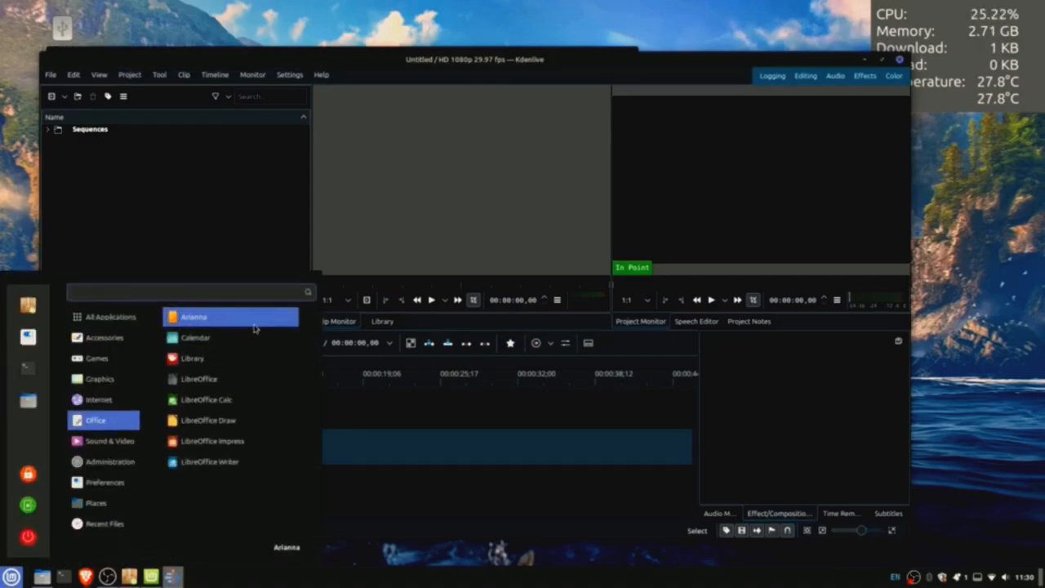
click(98, 398)
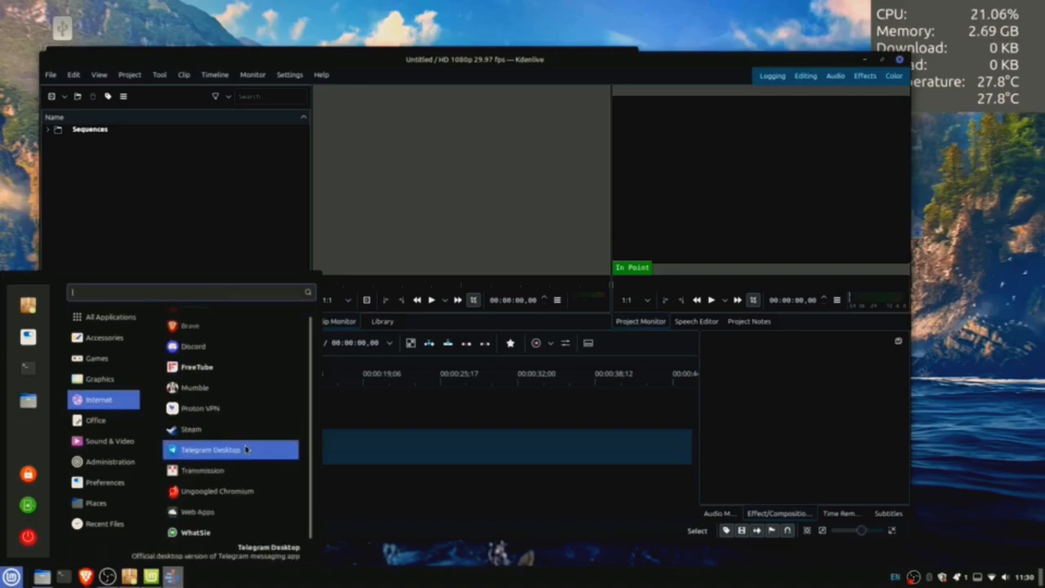
mouse_move(196, 532)
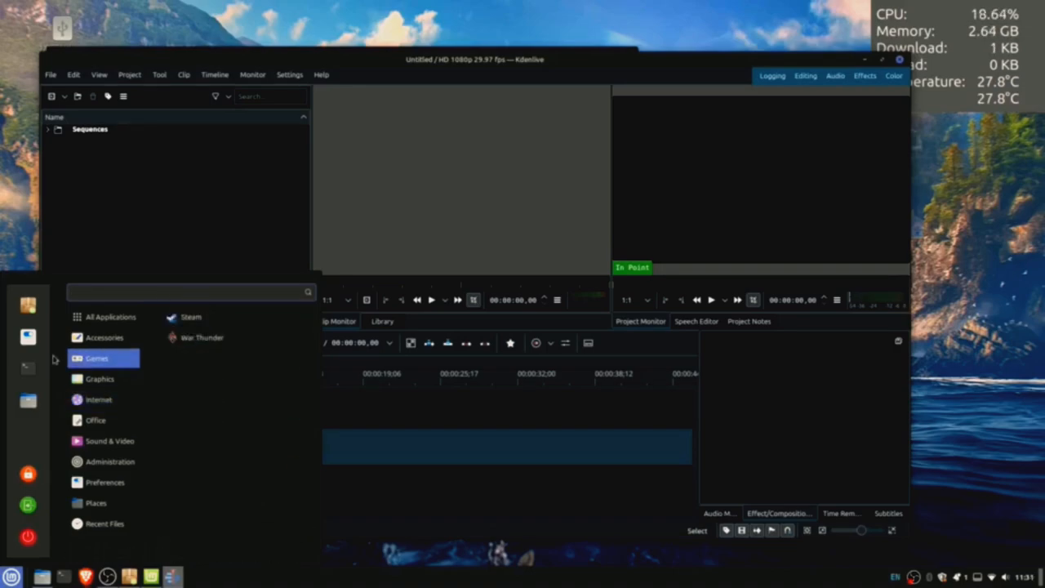
click(97, 502)
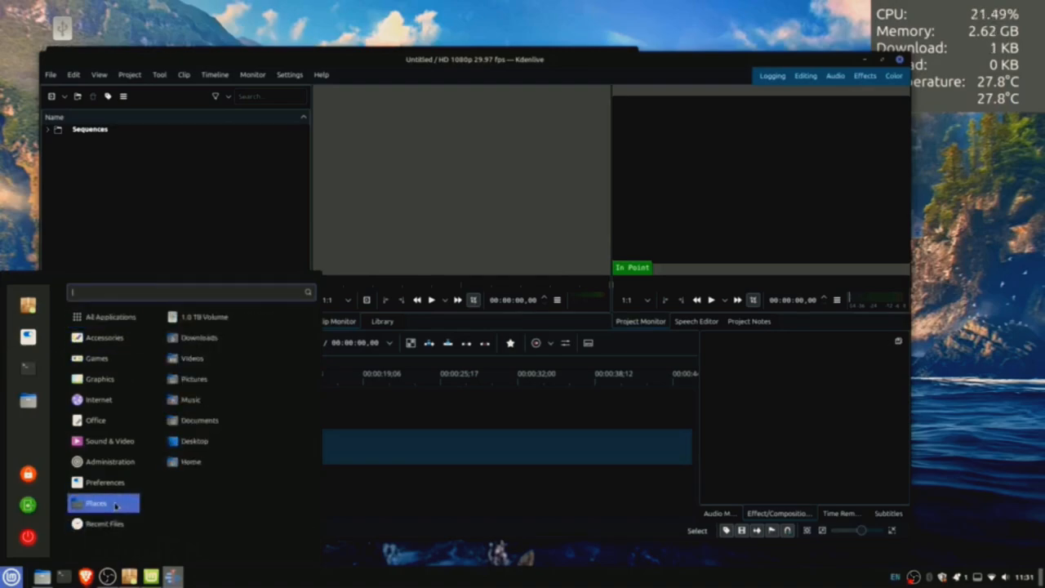
click(104, 523)
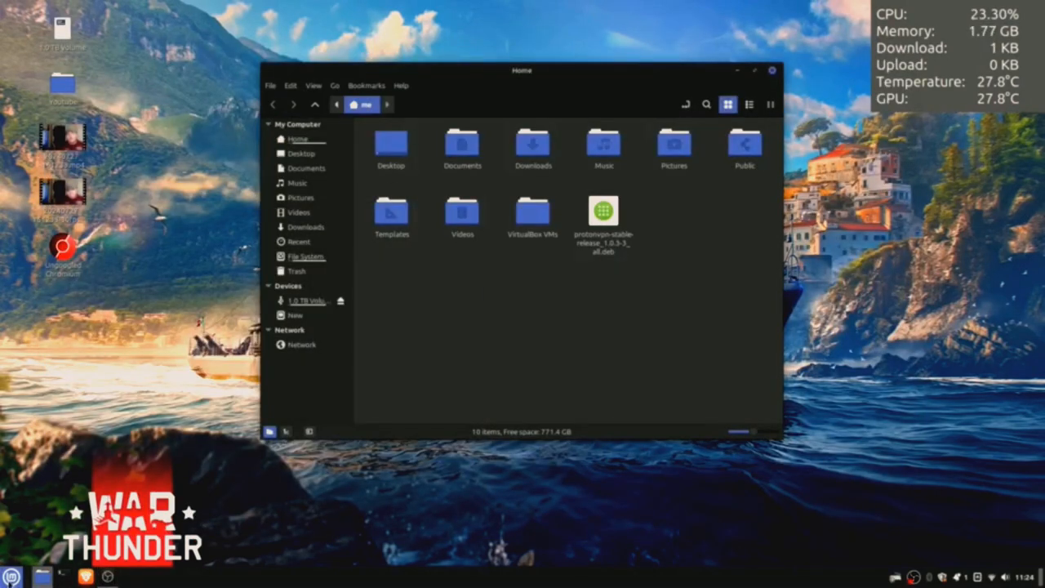
Step: Launch Software Manager from the panel over the Nemo window
click(11, 576)
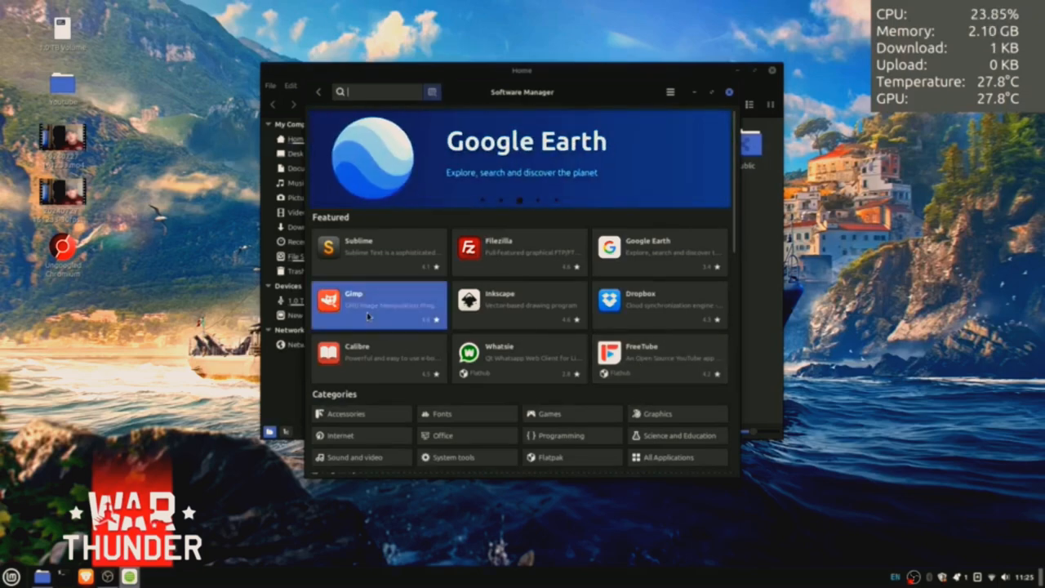
Step: Install the Flathub Flatpak version of GIMP with its additional runtimes and return to Featured
click(379, 305)
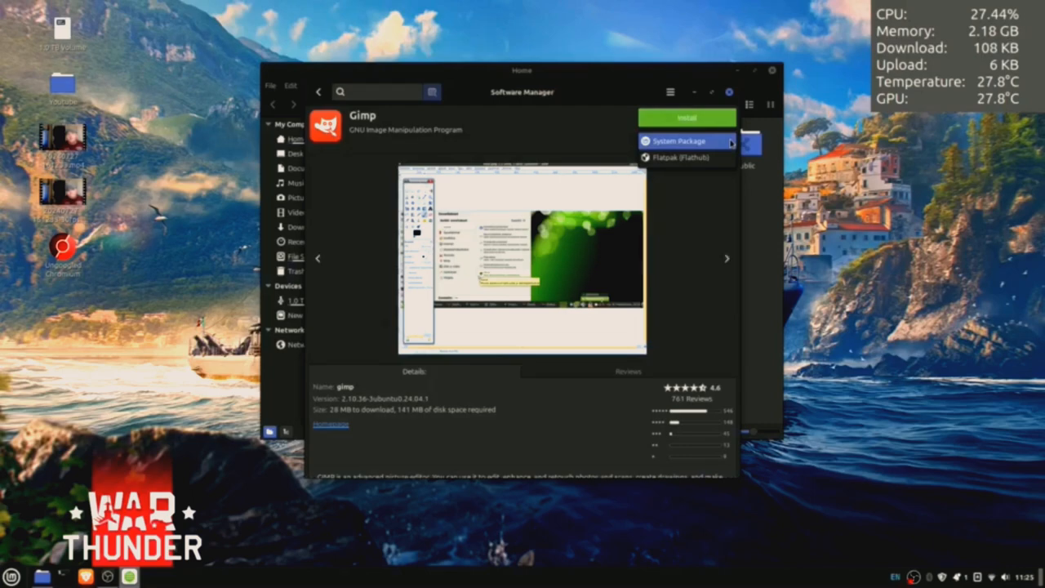
click(686, 157)
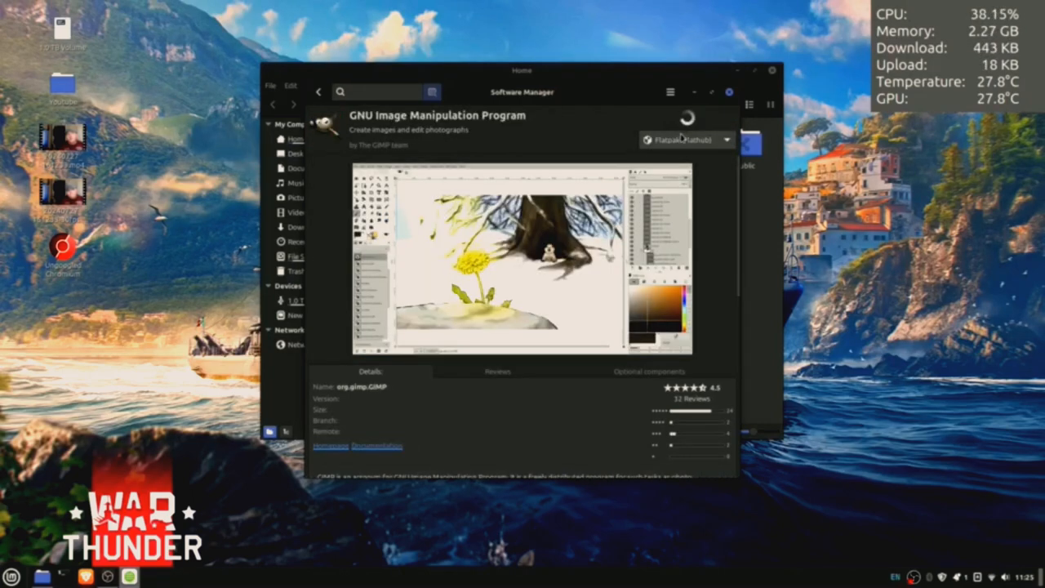
click(686, 117)
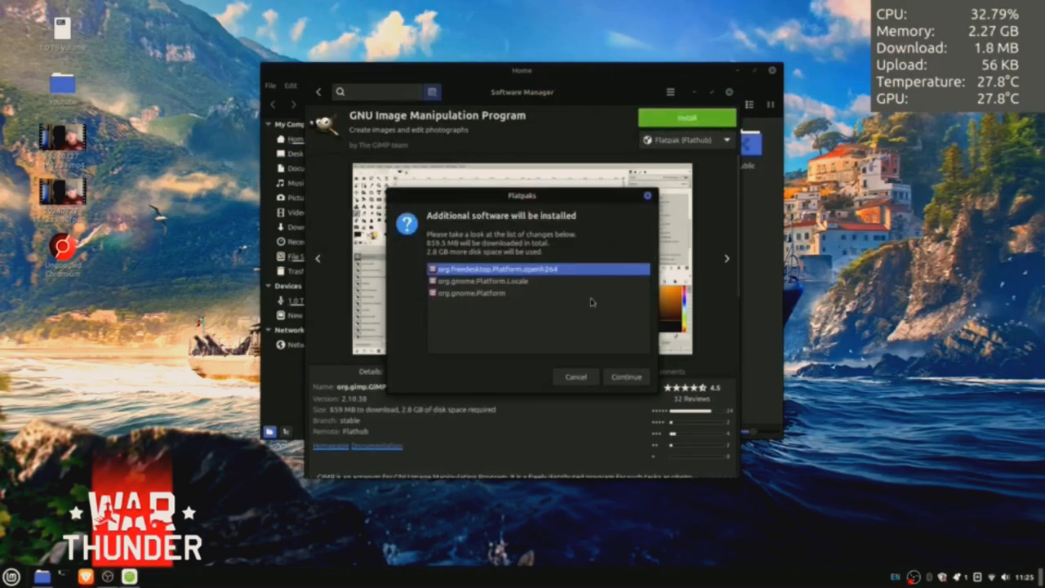
click(627, 375)
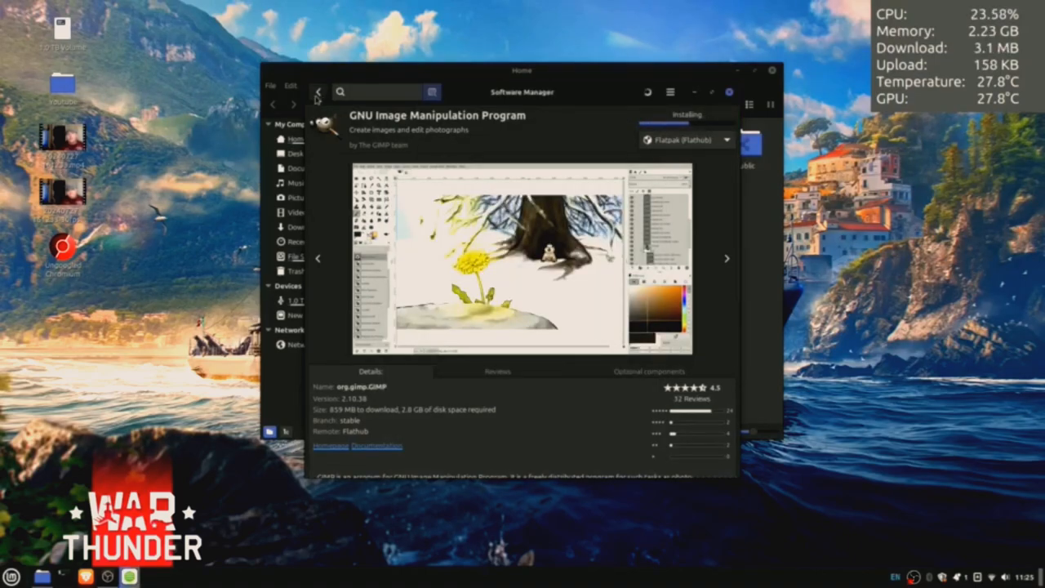
click(318, 92)
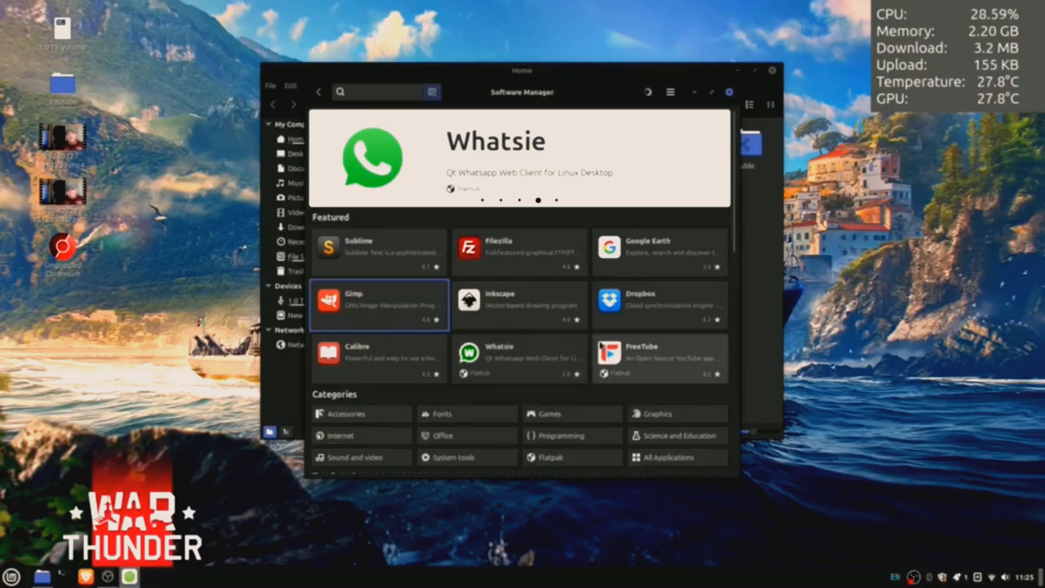
Step: Start the FreeTube Flatpak install from its app page in Software Manager
click(607, 358)
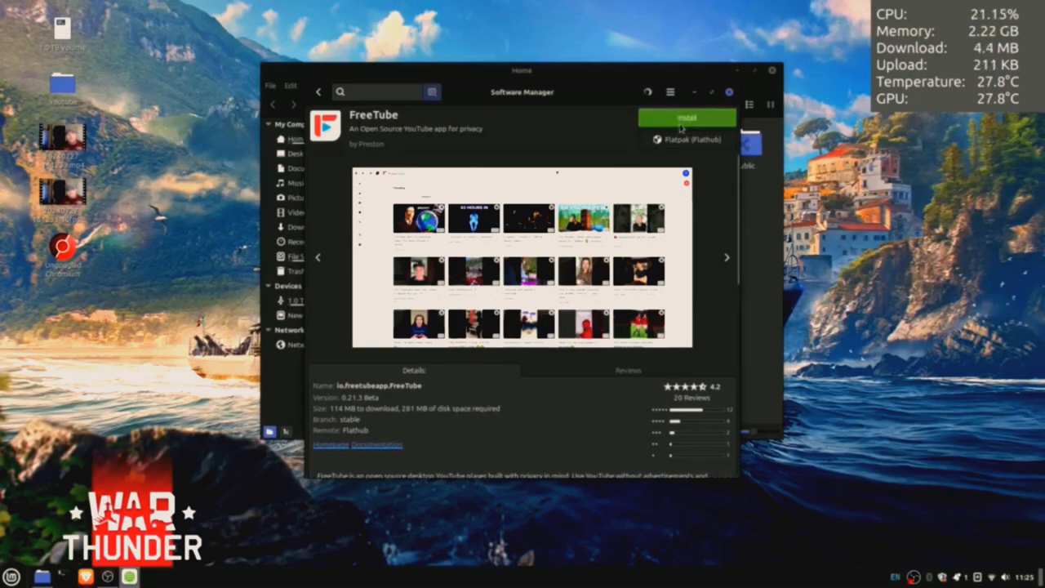
click(685, 118)
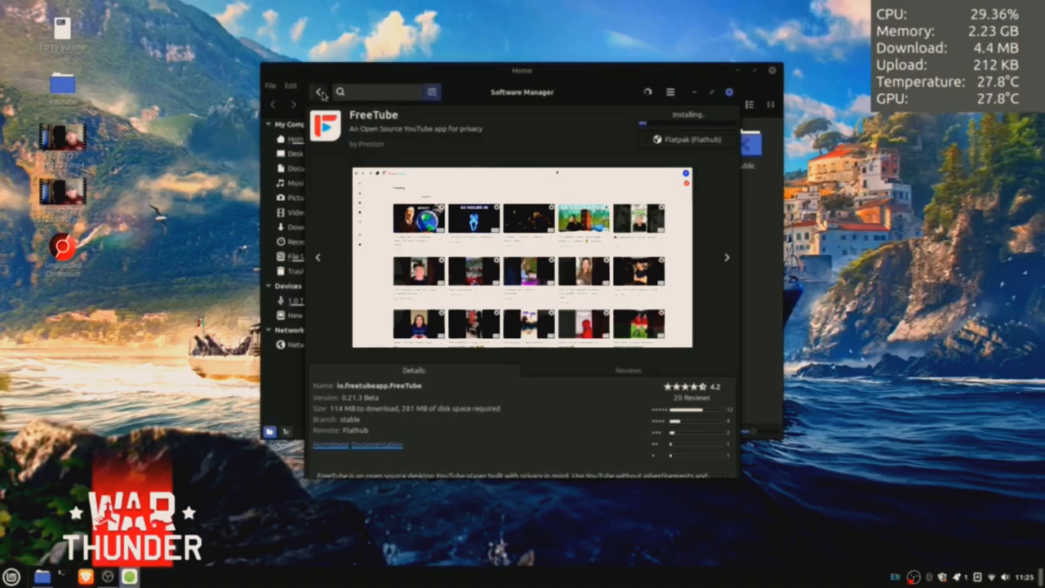
click(319, 91)
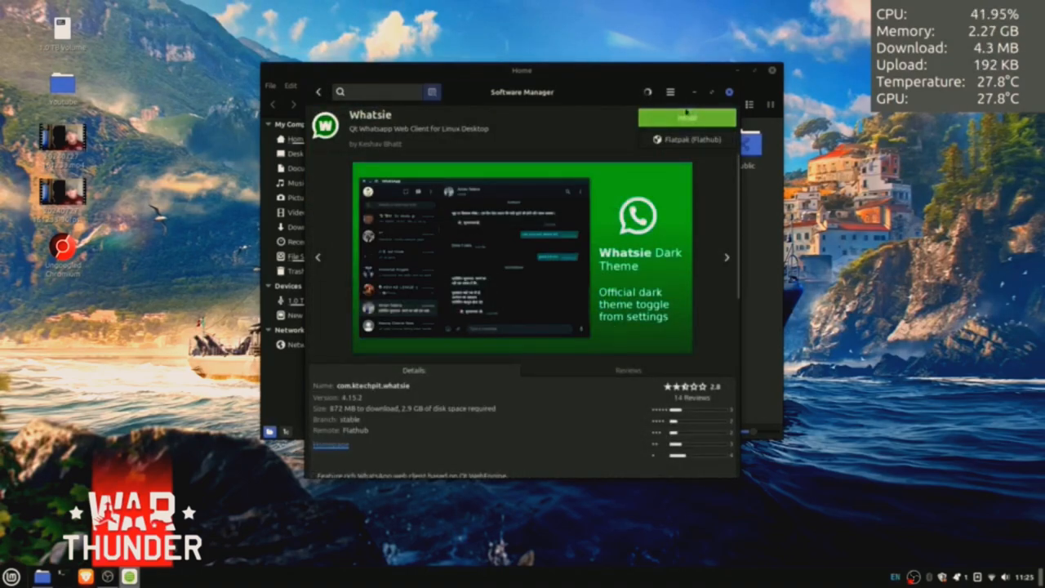
Step: Start the Whatsie Flatpak install, accepting its additional software, then bring up System Settings
click(686, 118)
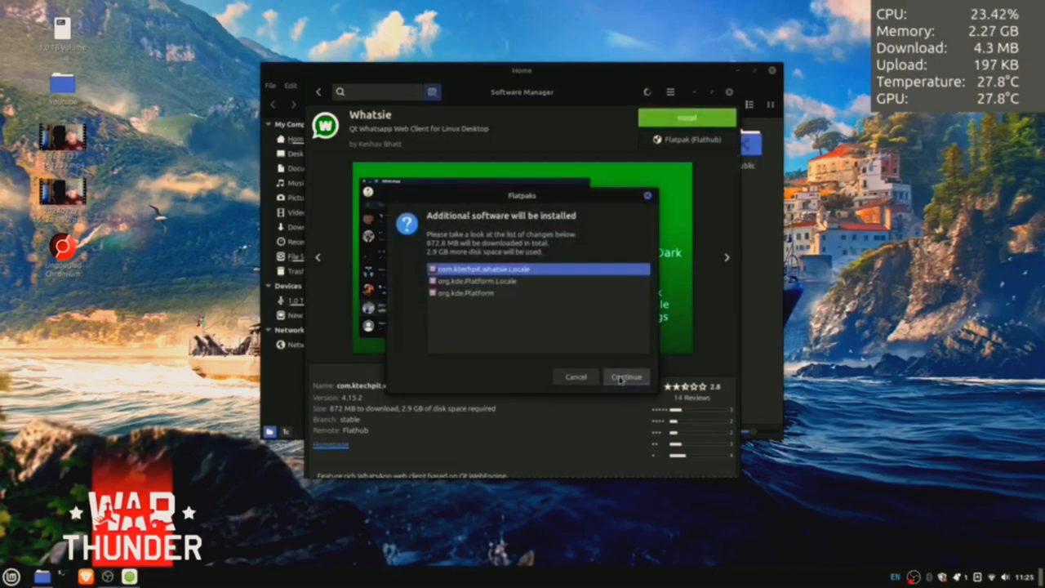
click(626, 375)
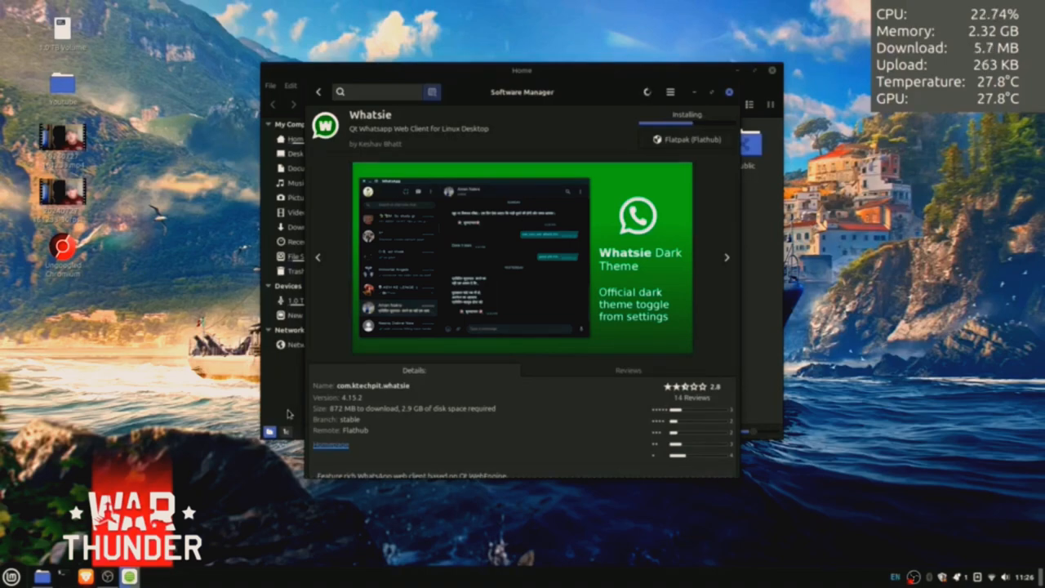
click(11, 576)
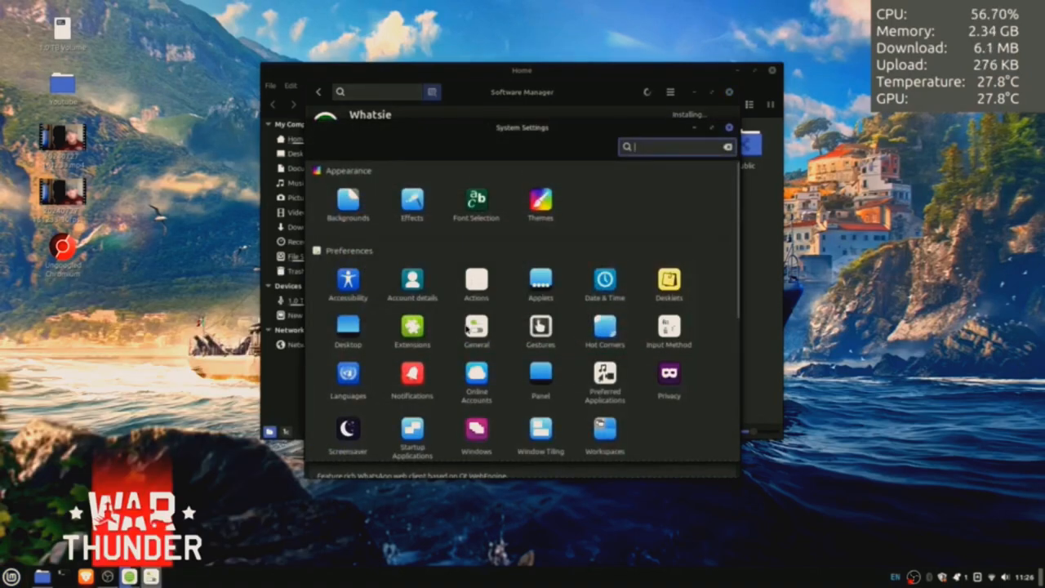
Step: Switch the icon theme to Yaru-olive-dark from the Themes icon grid
click(540, 202)
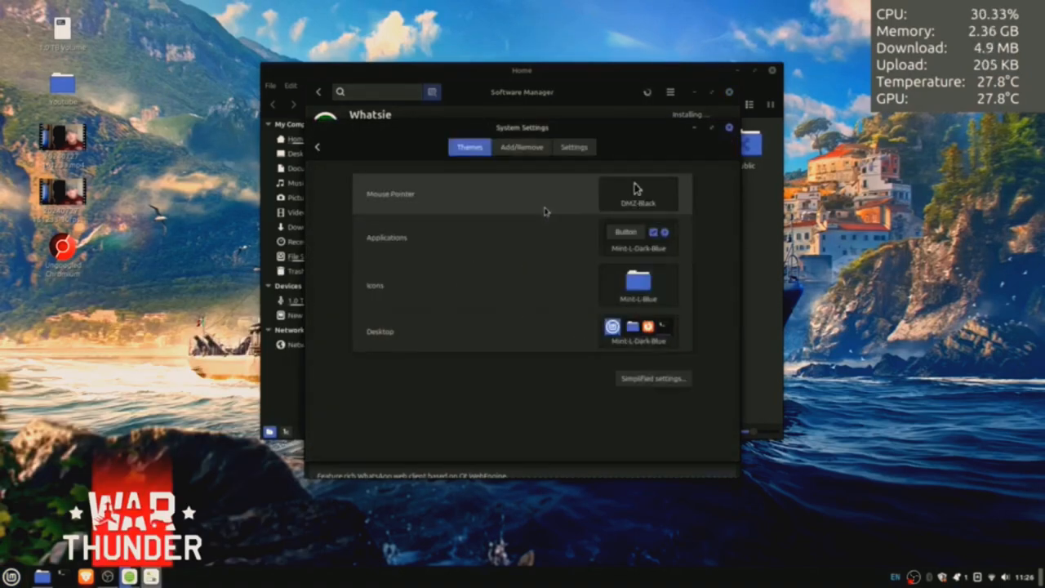
click(640, 284)
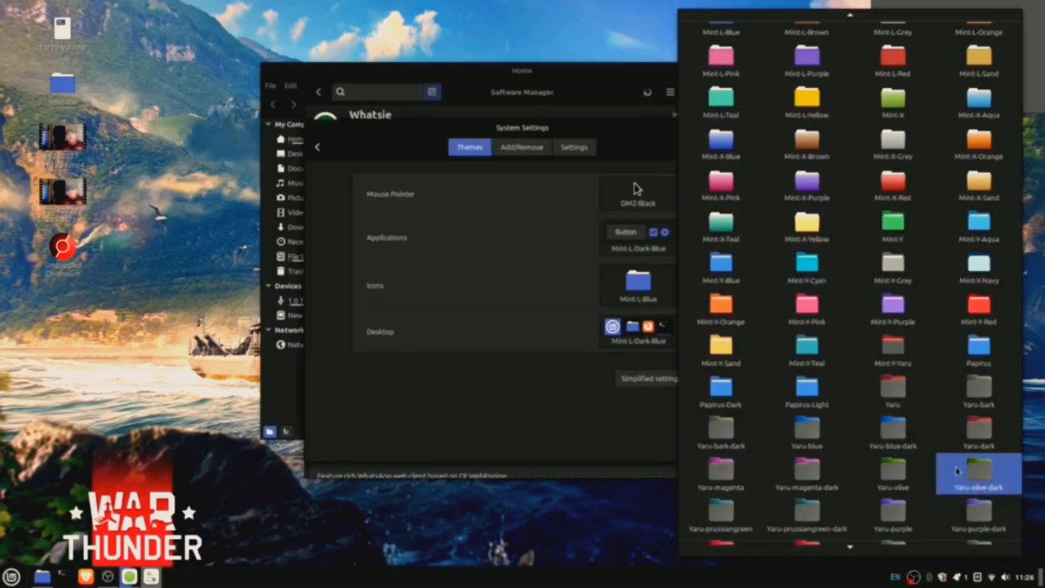
click(978, 473)
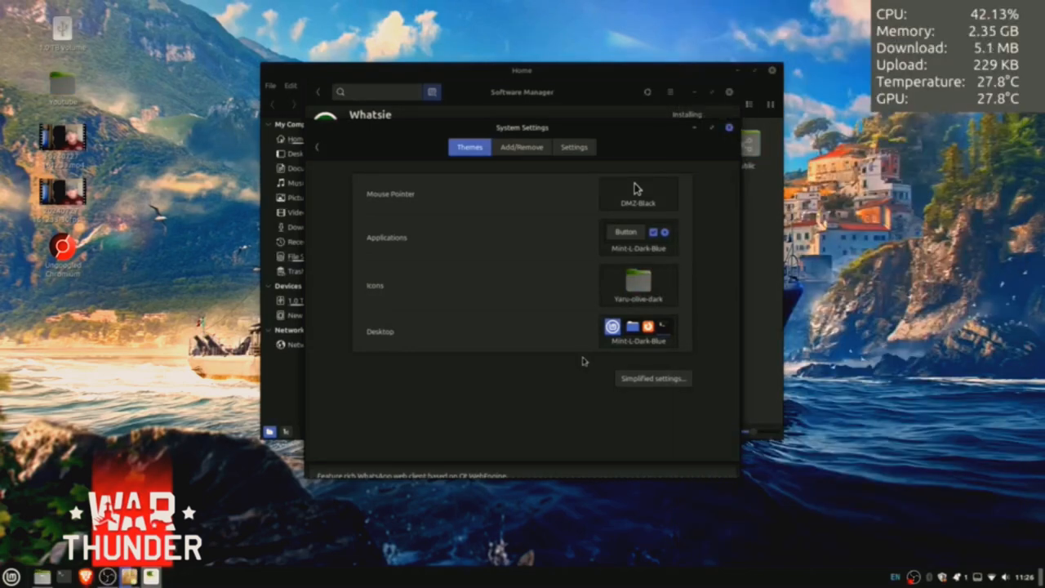